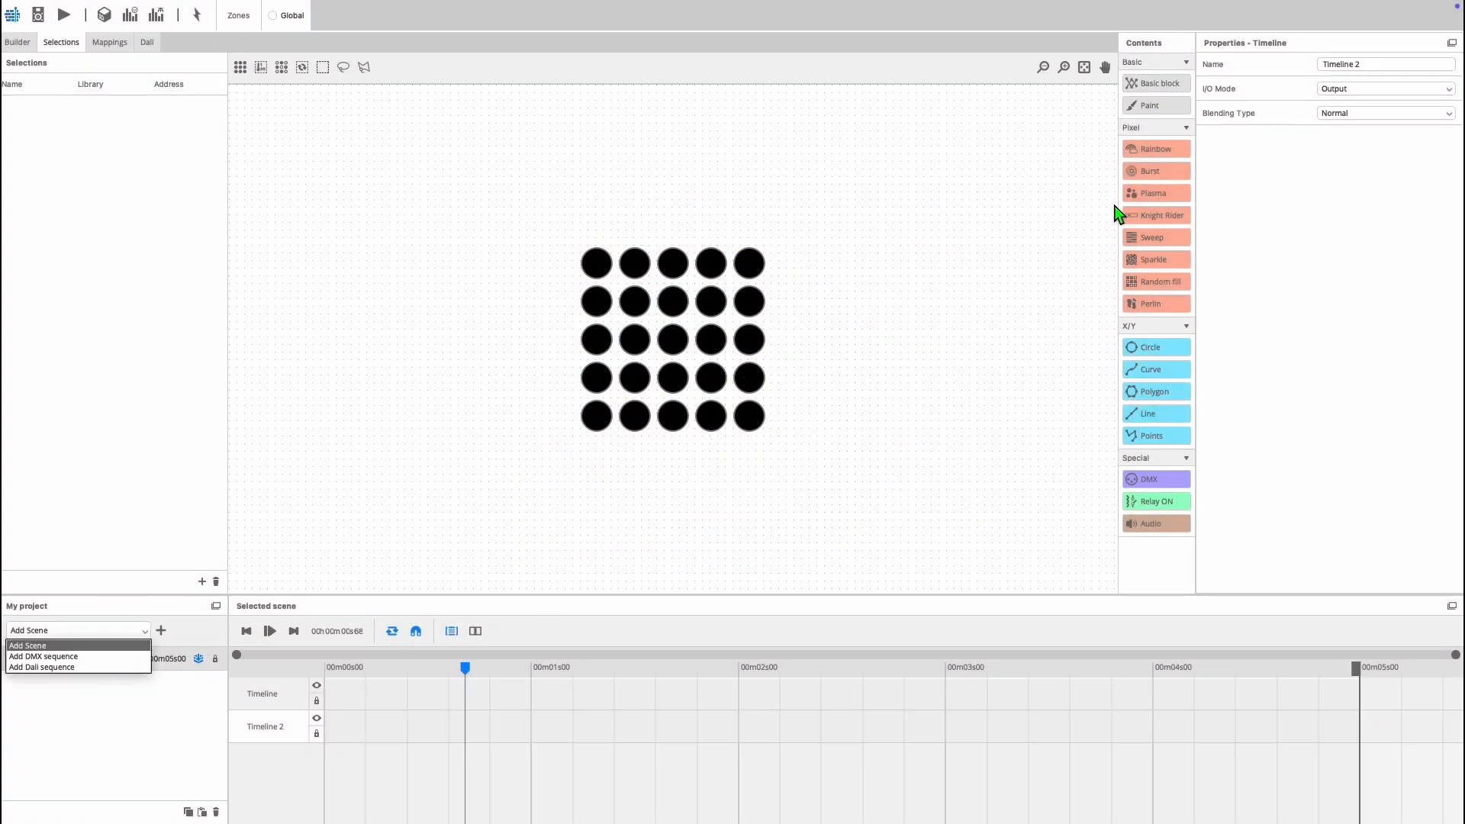
- Add a plain 5-second New Scene with two timelines to My project
click(28, 645)
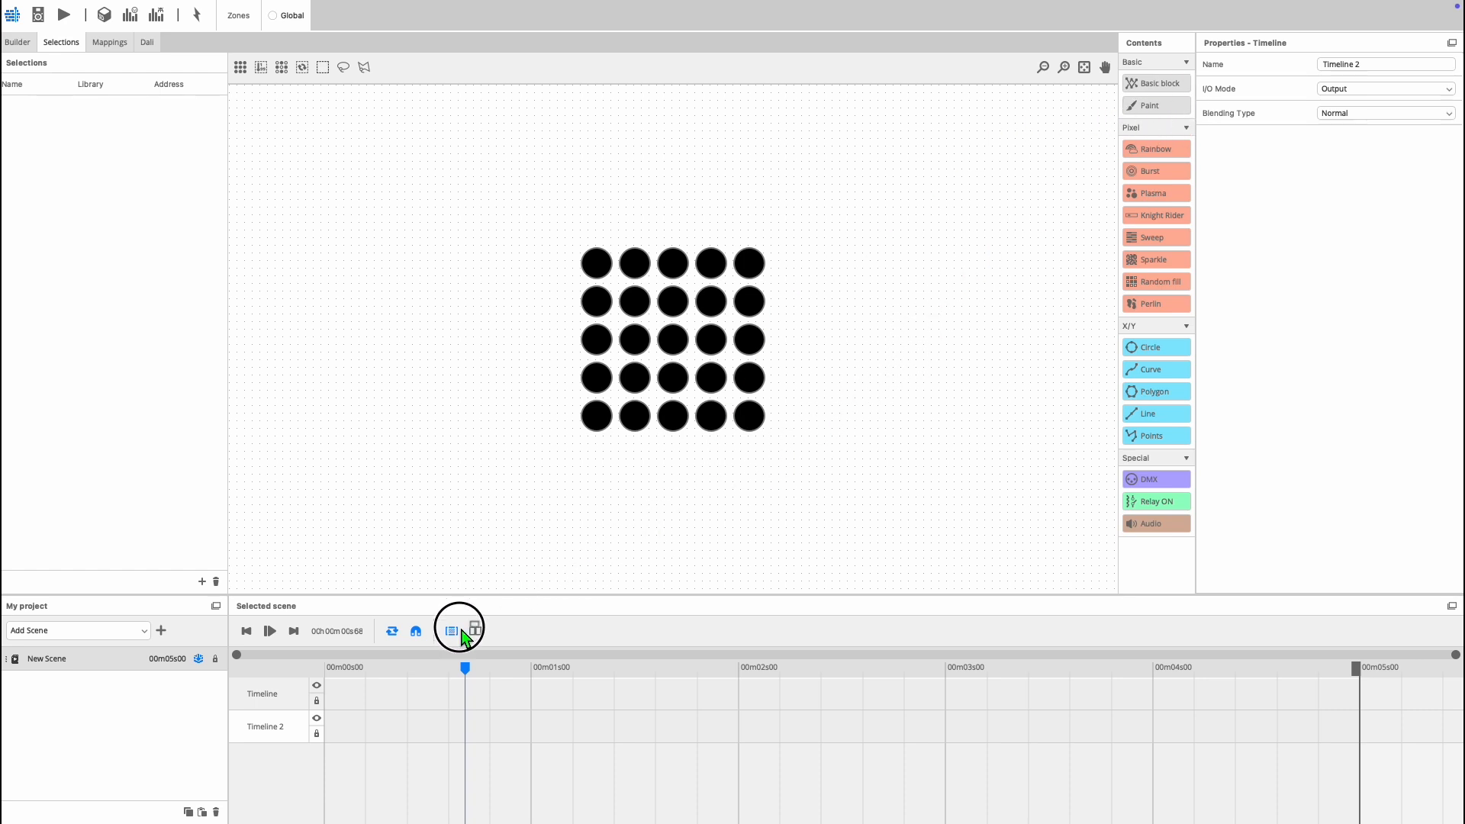
- Place a 5-second Paint block on New Scene's first timeline and show its Steps list
click(452, 631)
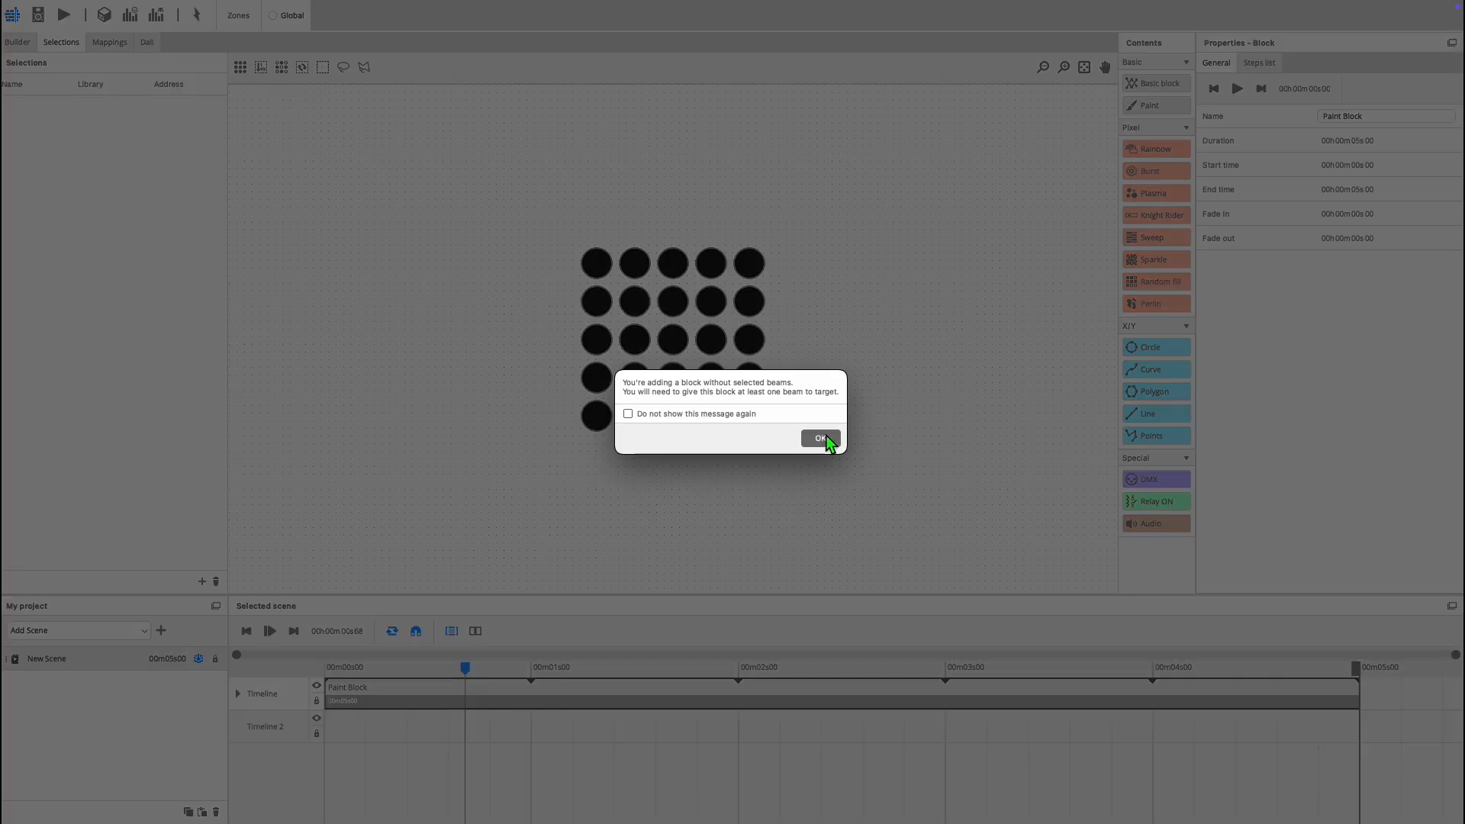
click(820, 438)
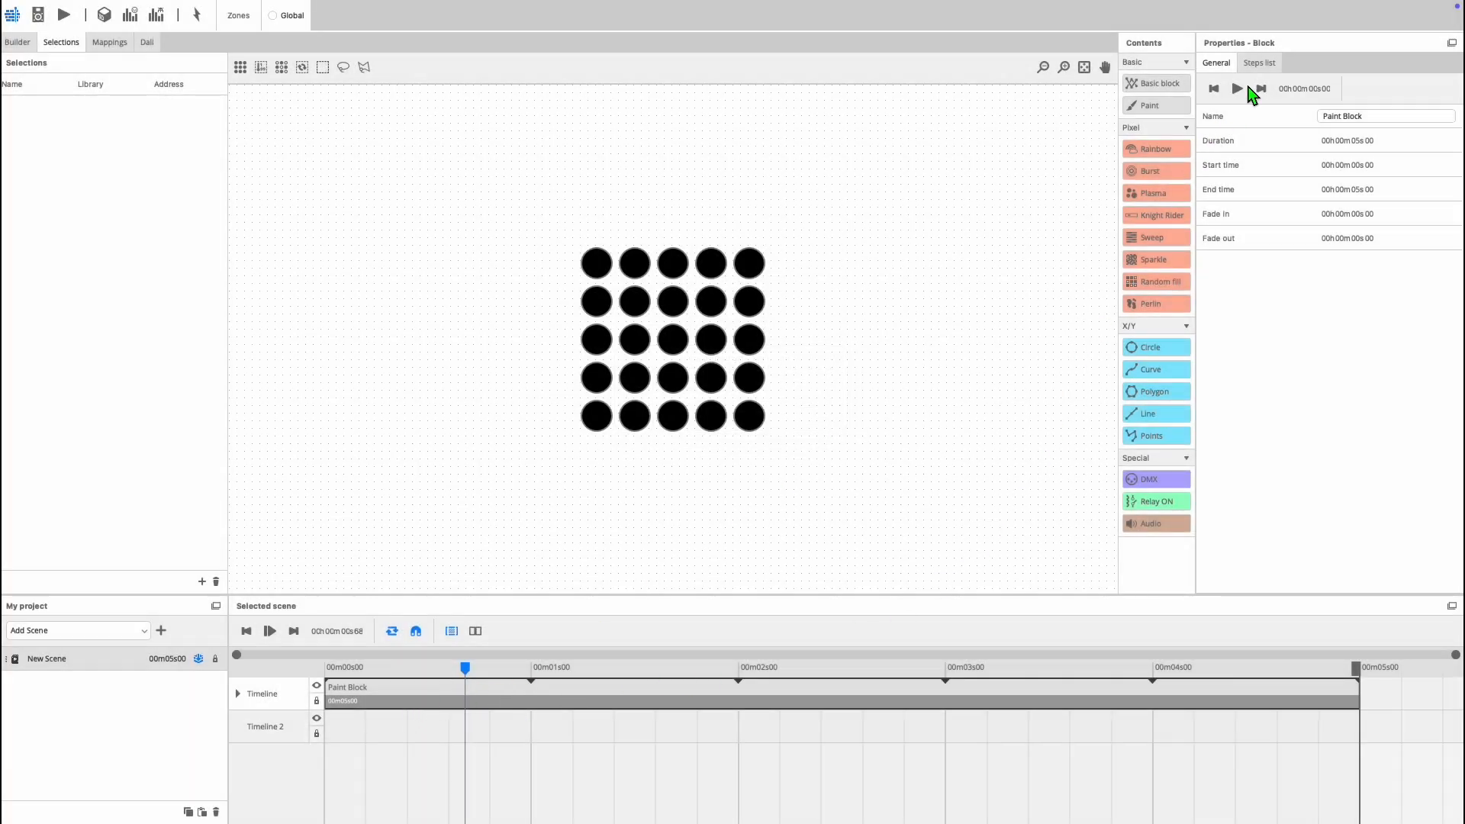
click(1259, 63)
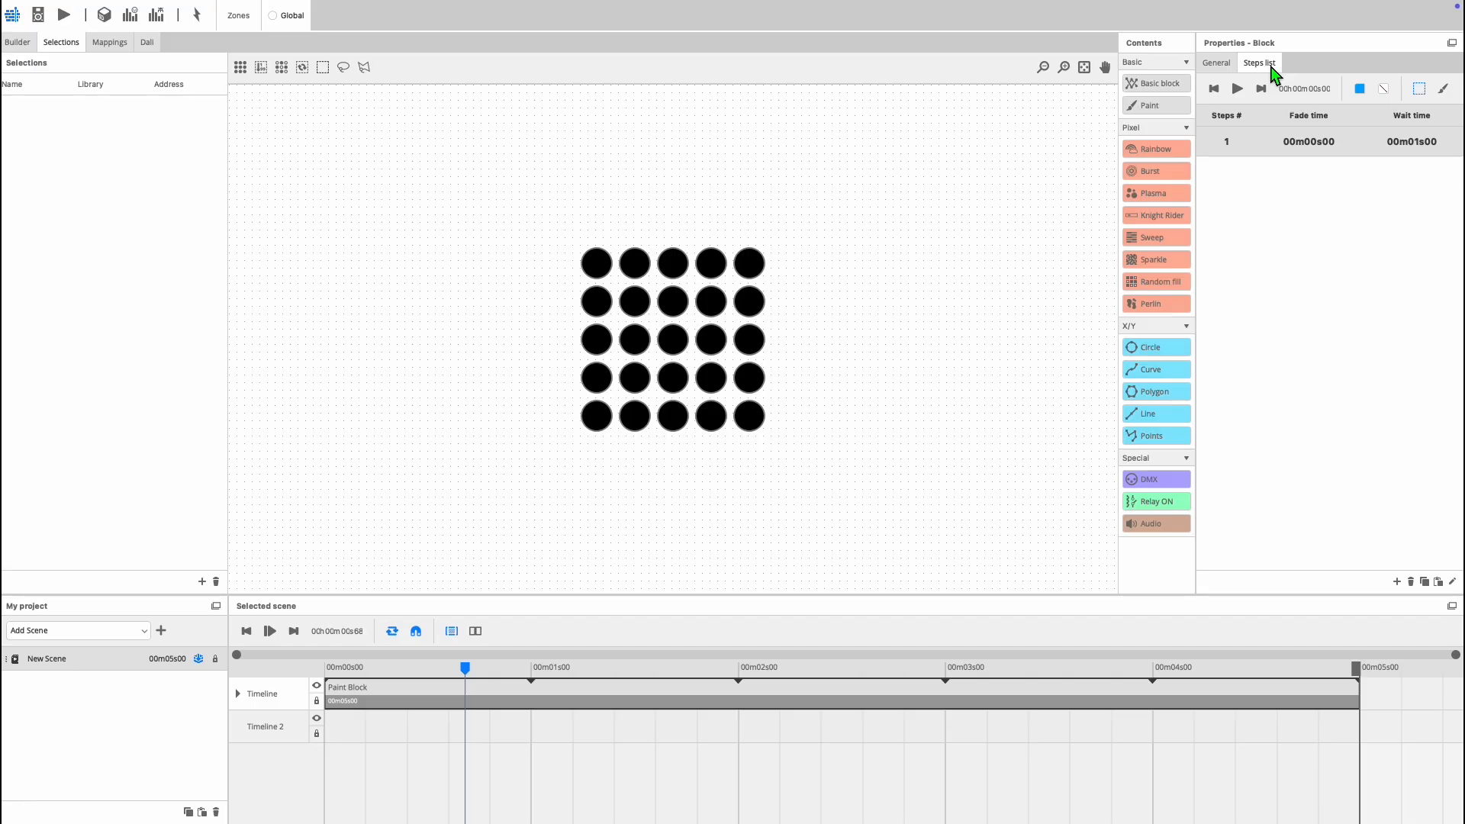
mouse_move(1278, 85)
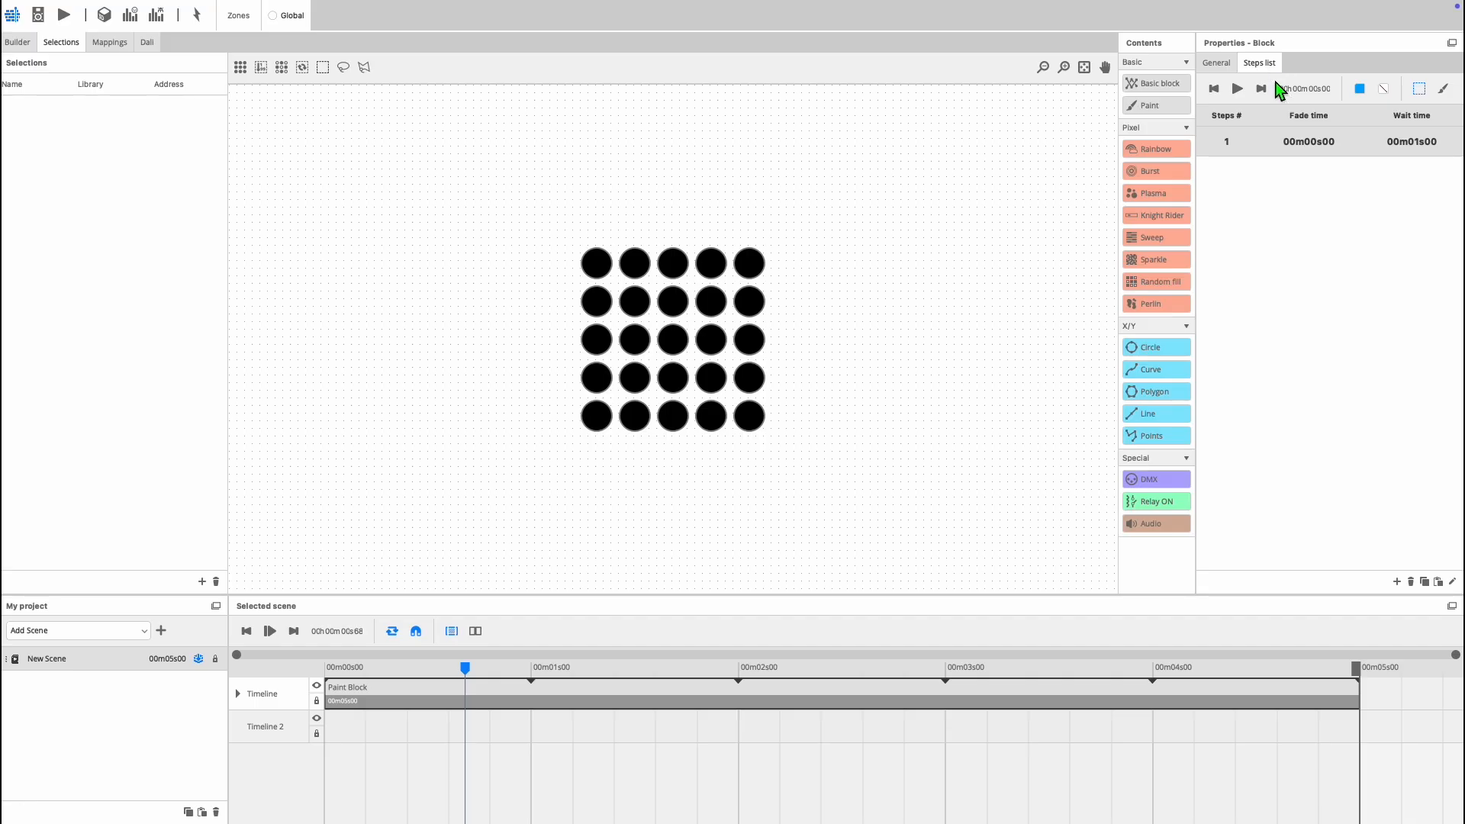
mouse_move(1250, 365)
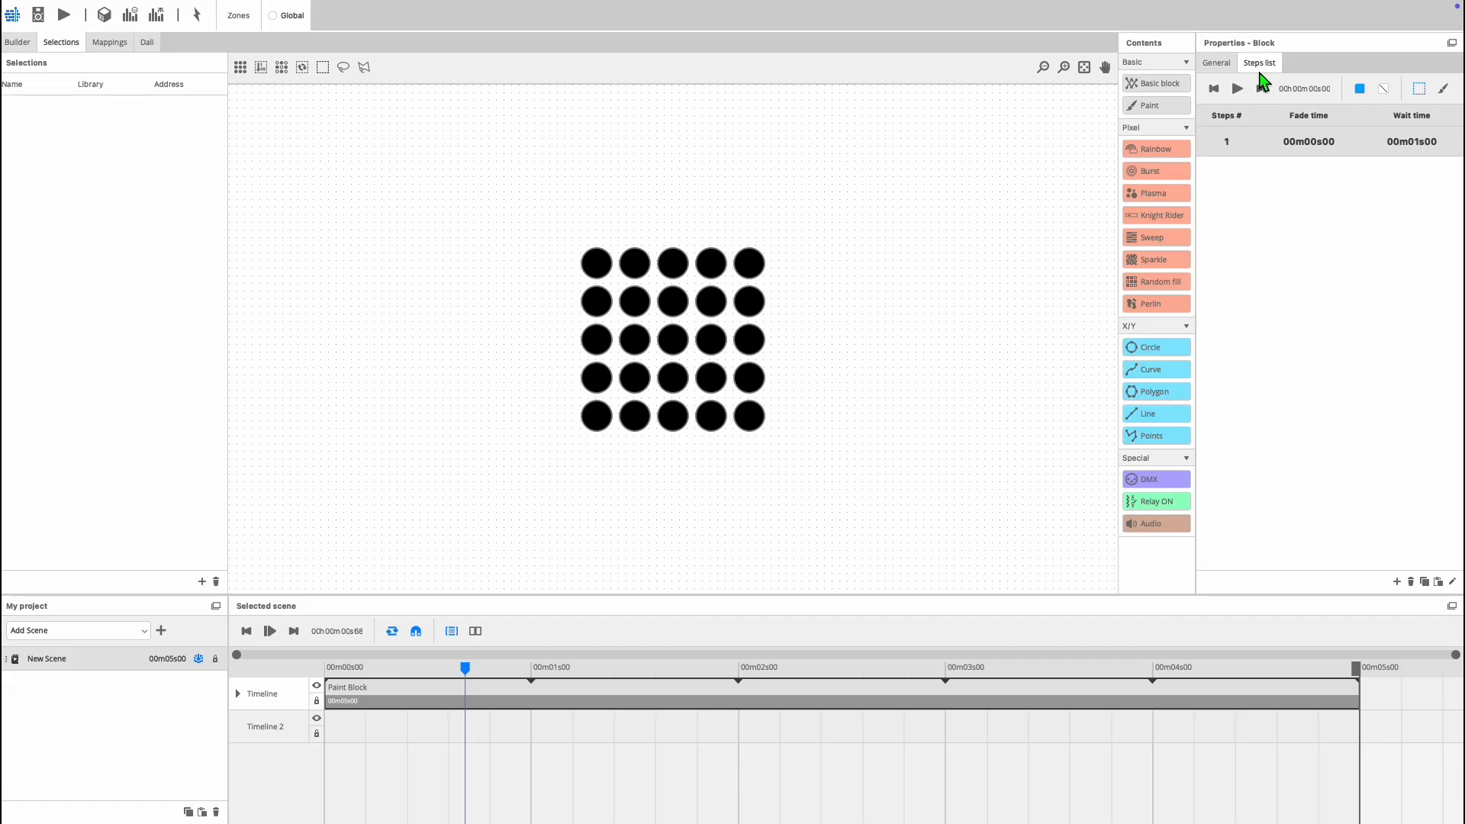
mouse_move(1260, 81)
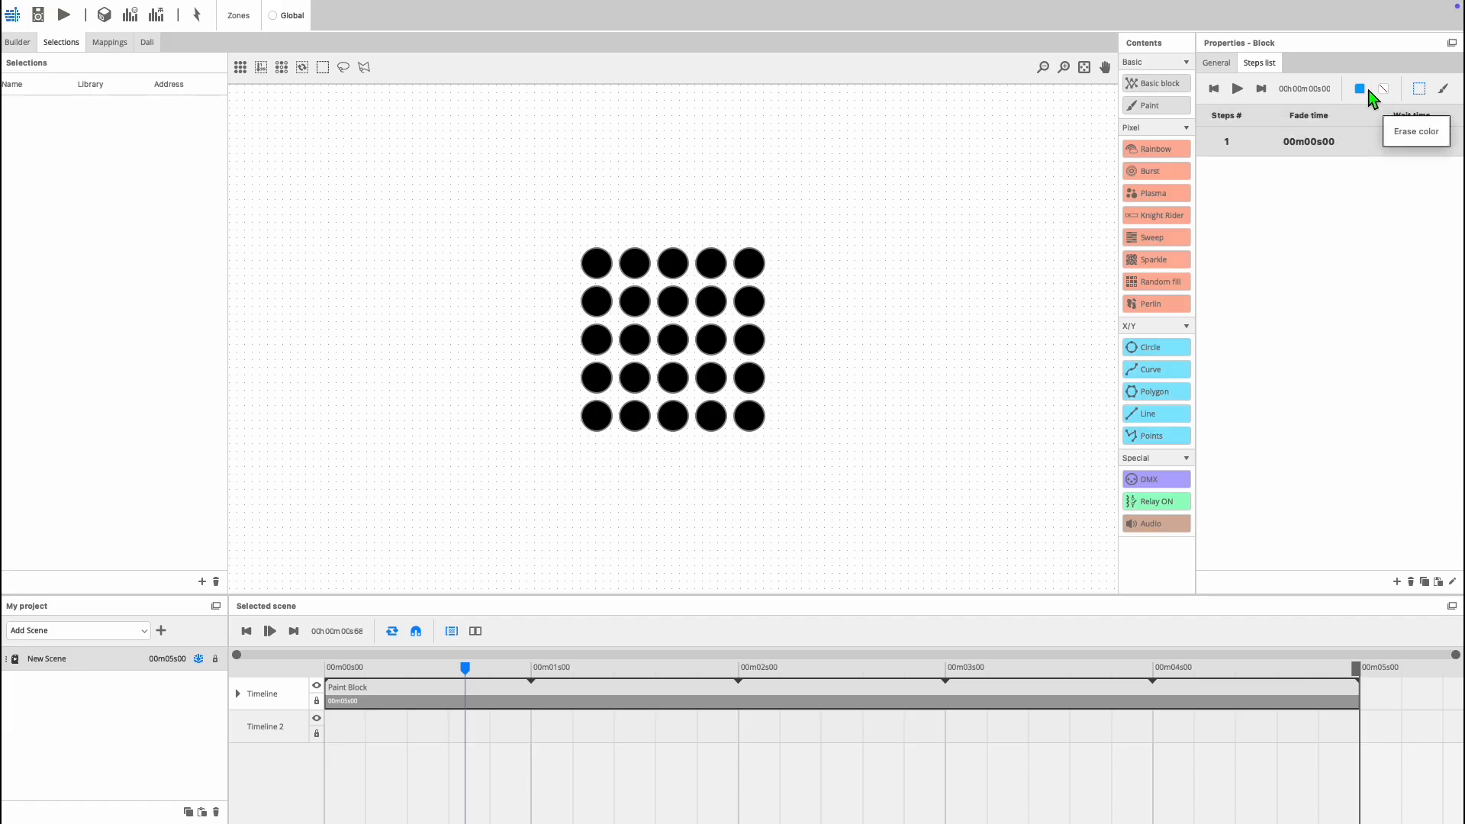
- Set the paint colour to light purple RGB 190/161/255 with the CW channel ticked
click(1359, 89)
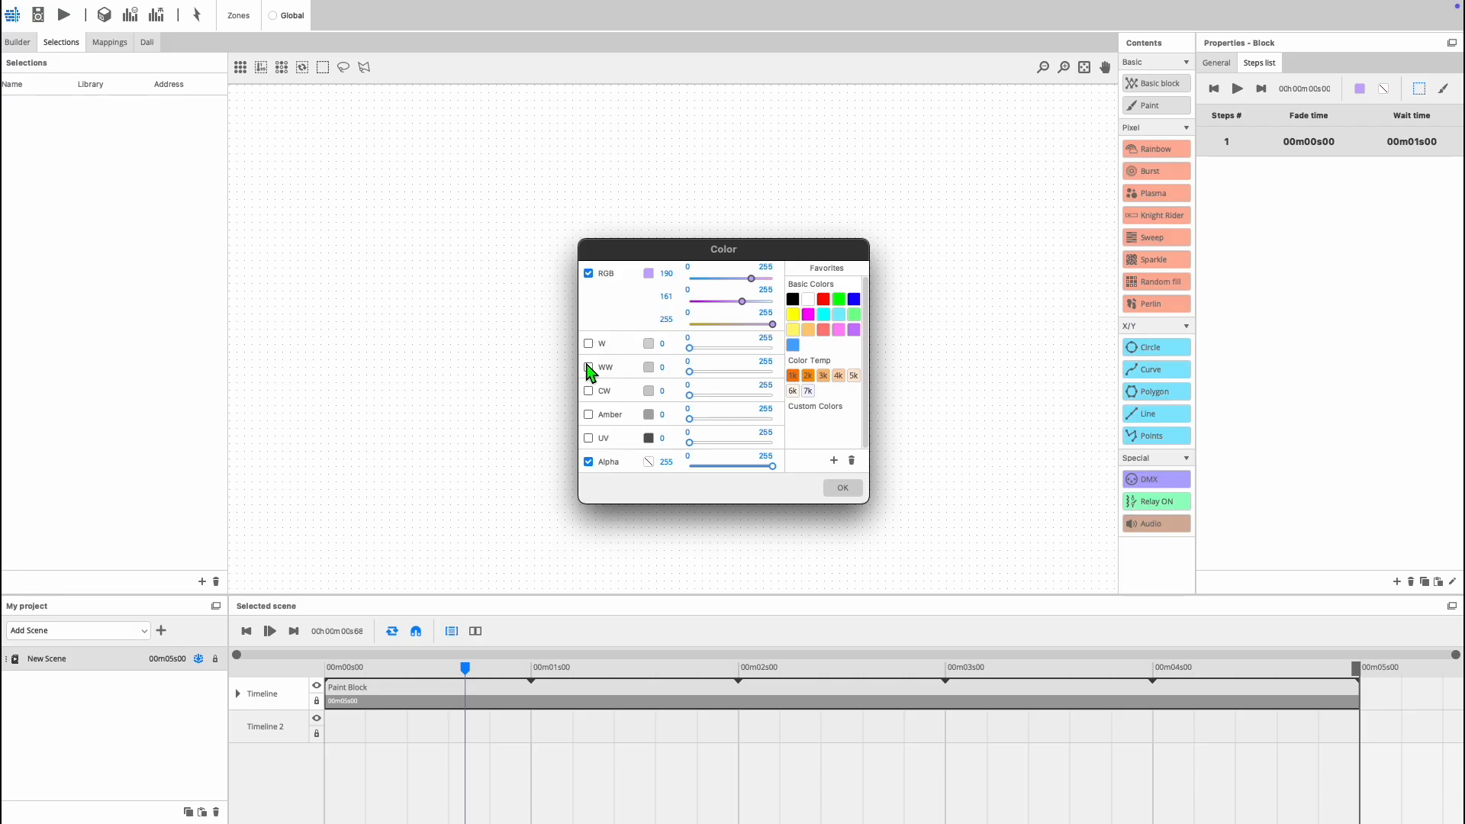
click(589, 391)
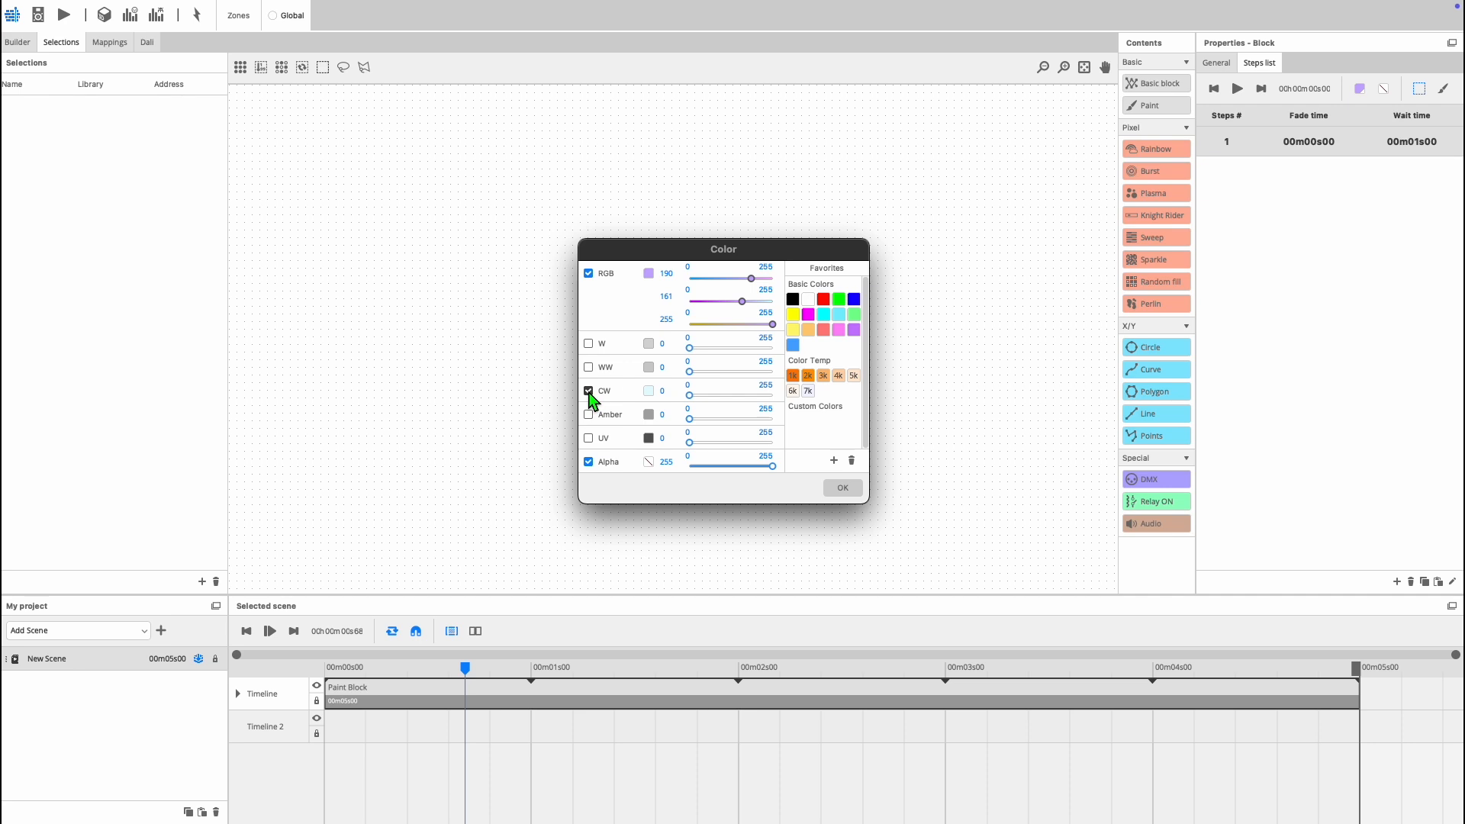
click(839, 487)
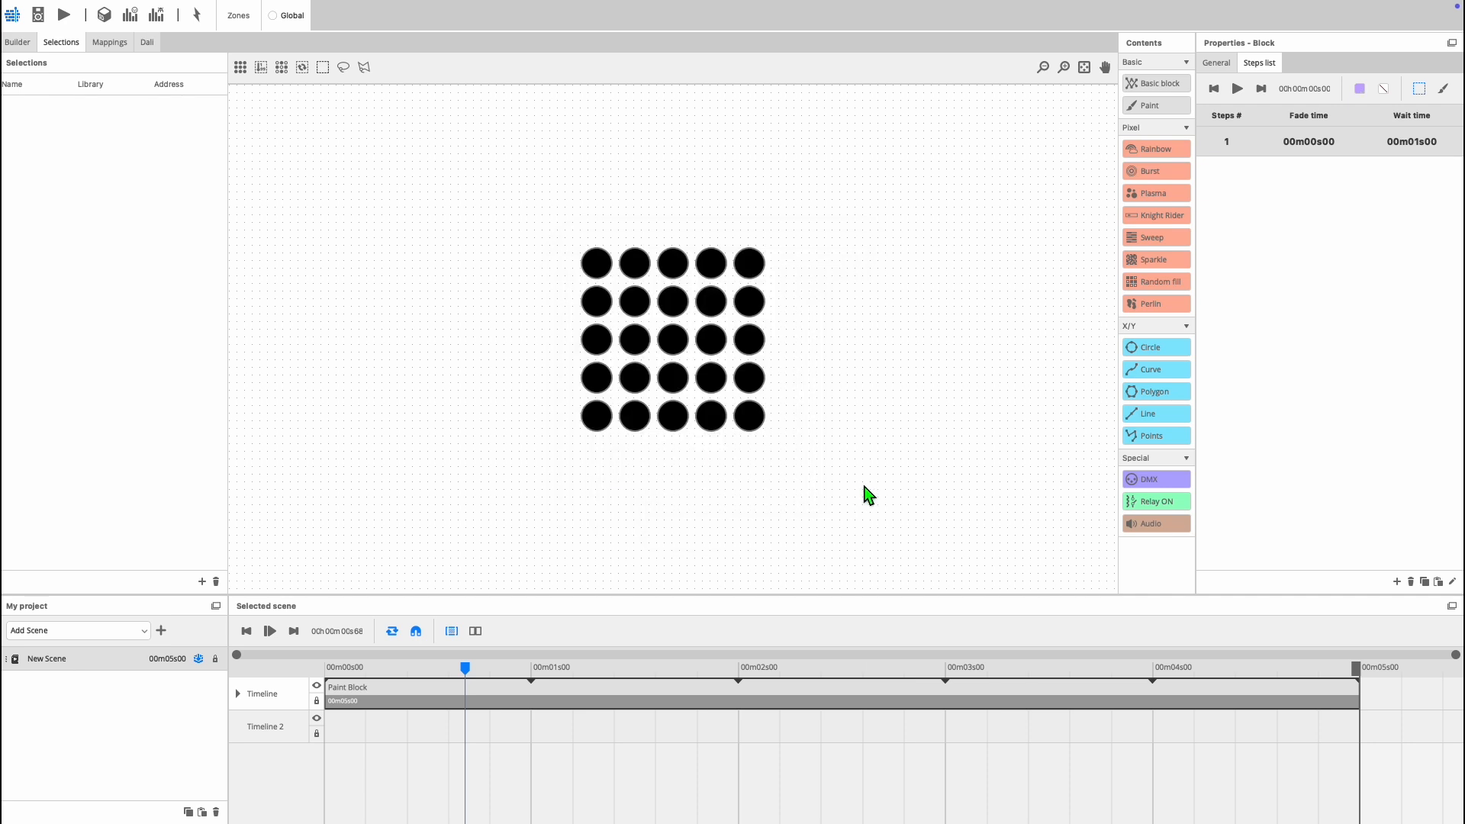
mouse_move(556, 230)
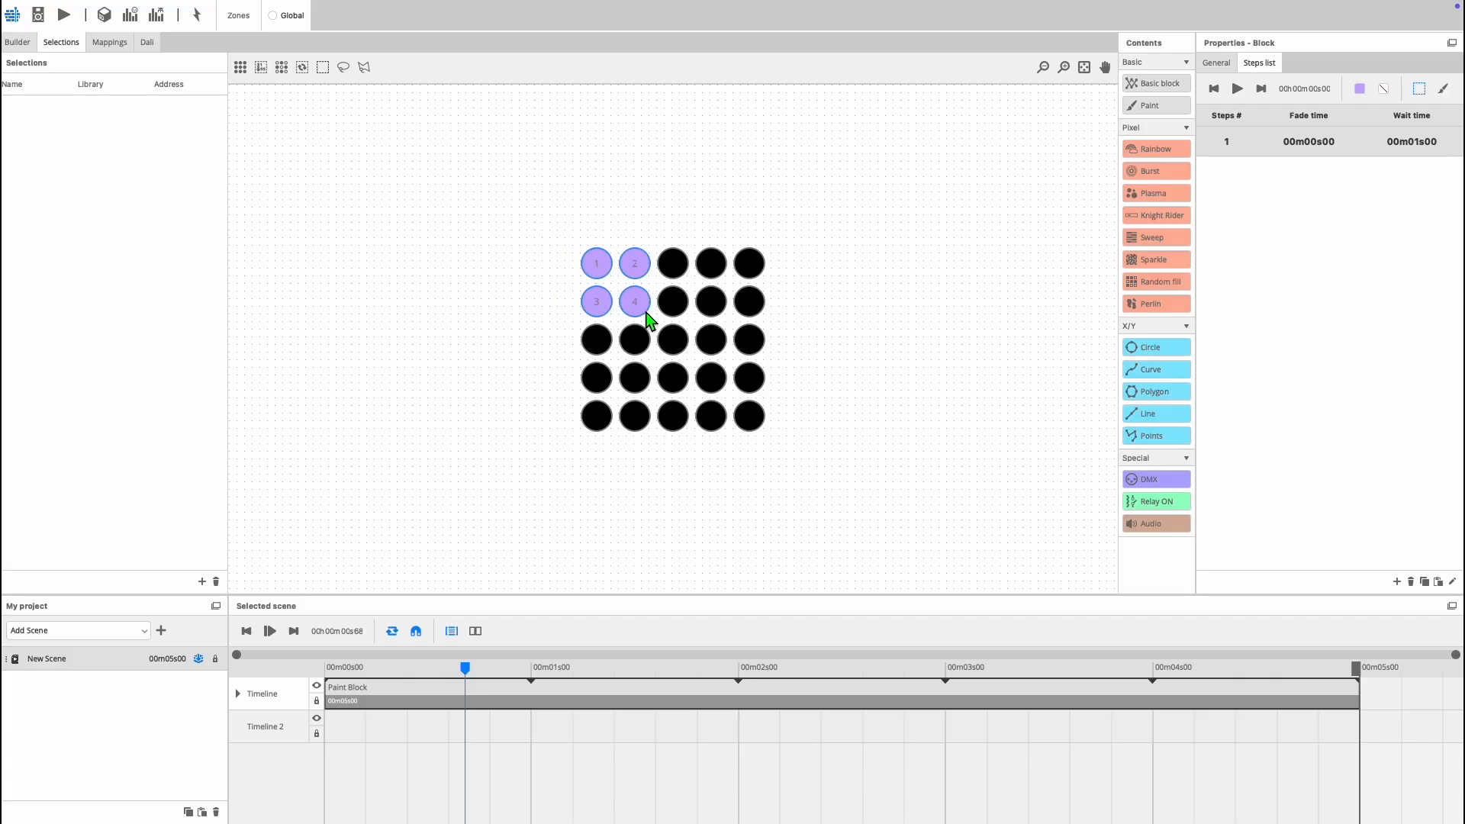
mouse_move(1281, 192)
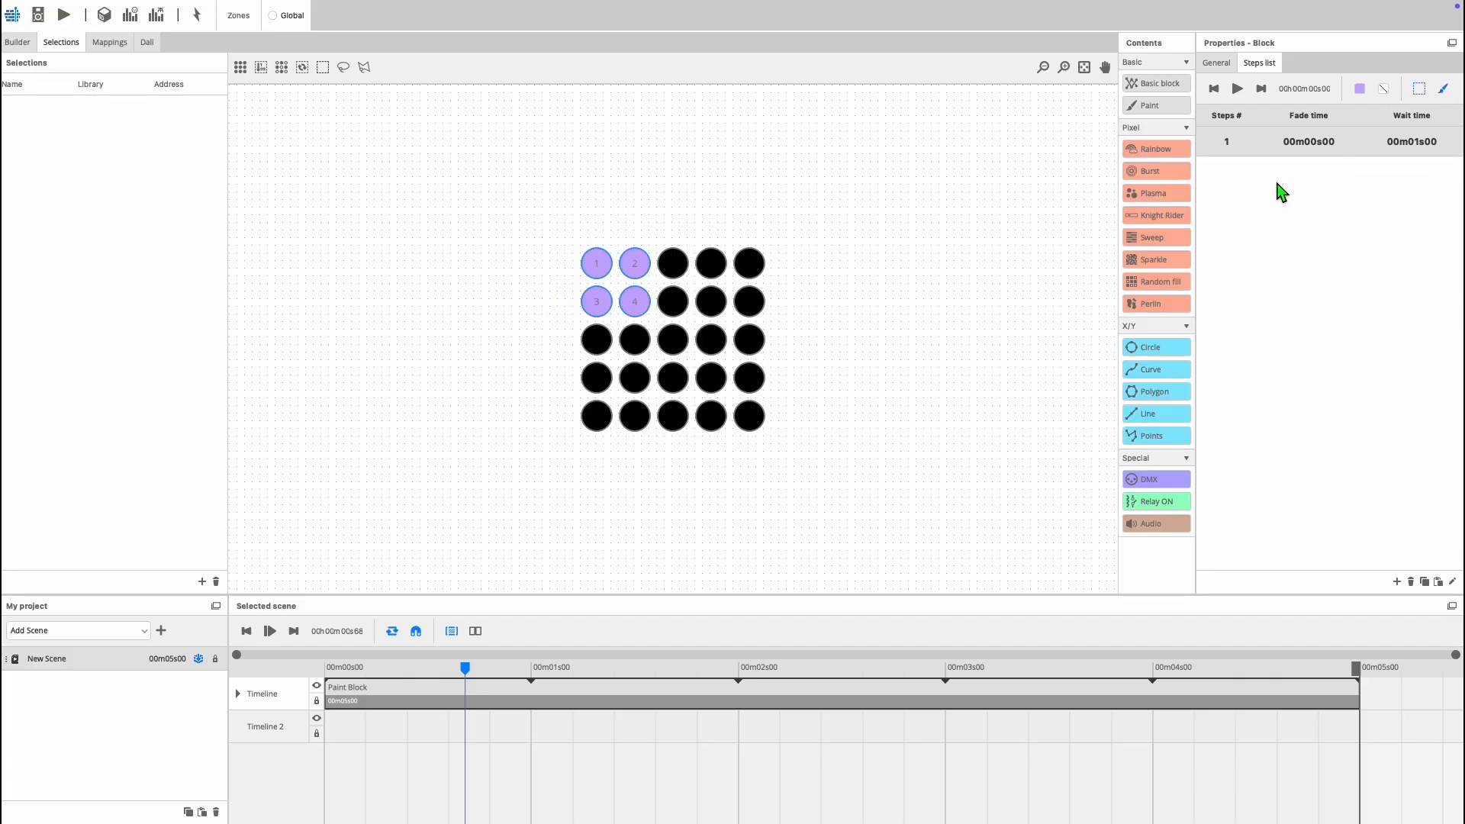
- Paint the top-left 2×2 square of beams light purple in the block's first step
drag(597, 376, 748, 377)
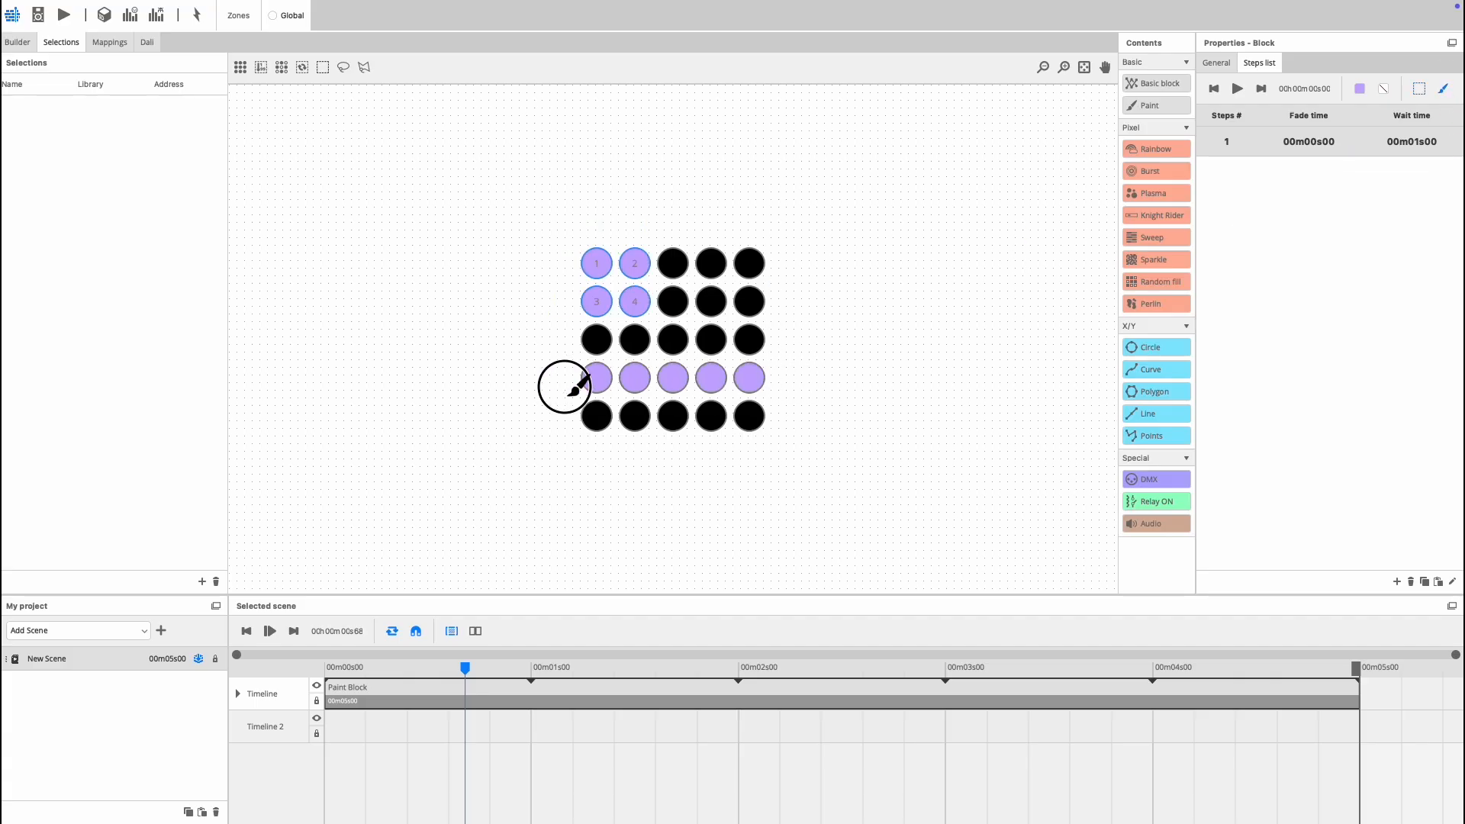
drag(564, 386, 726, 262)
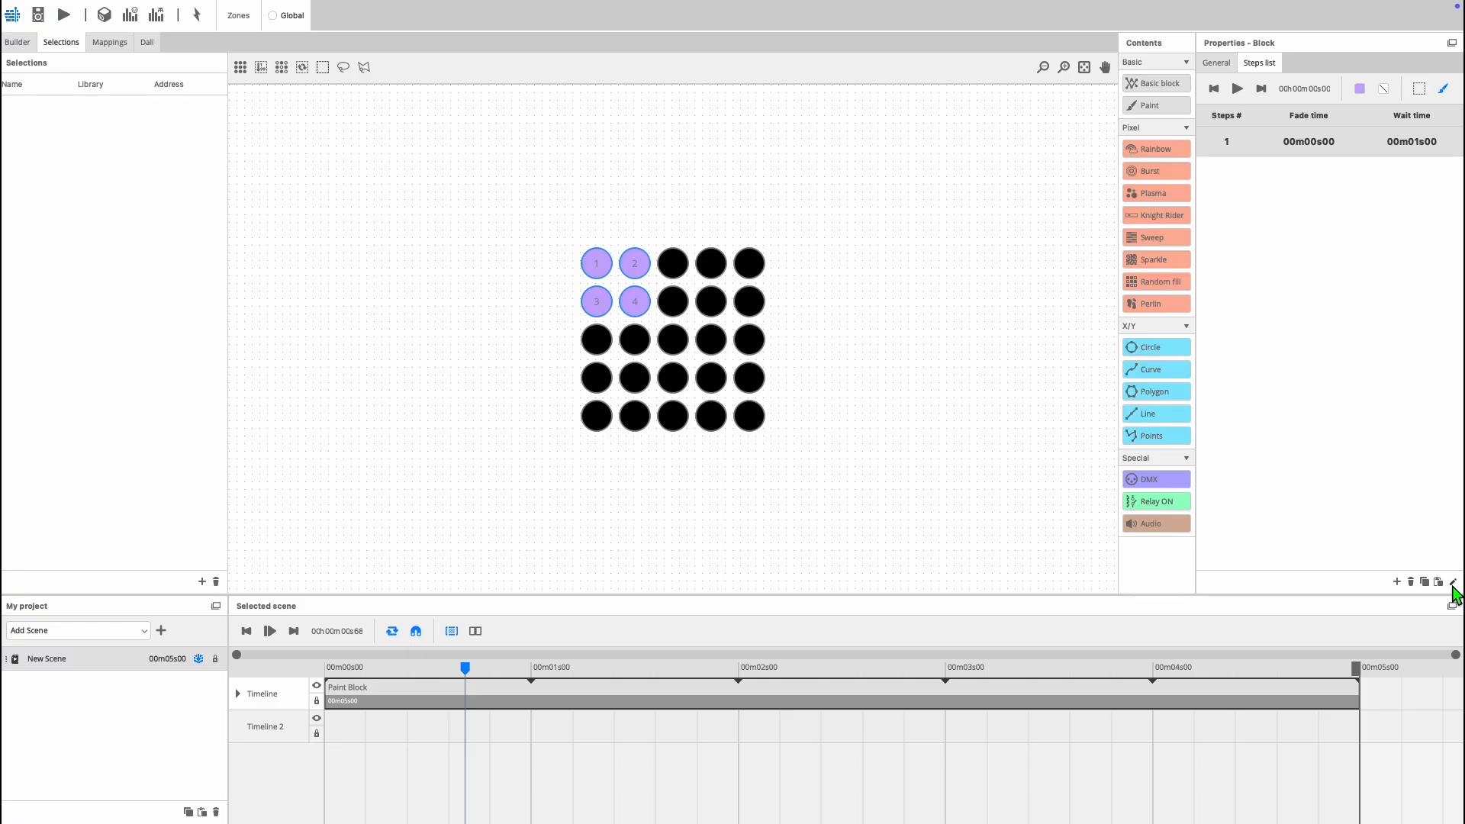
mouse_move(1388, 563)
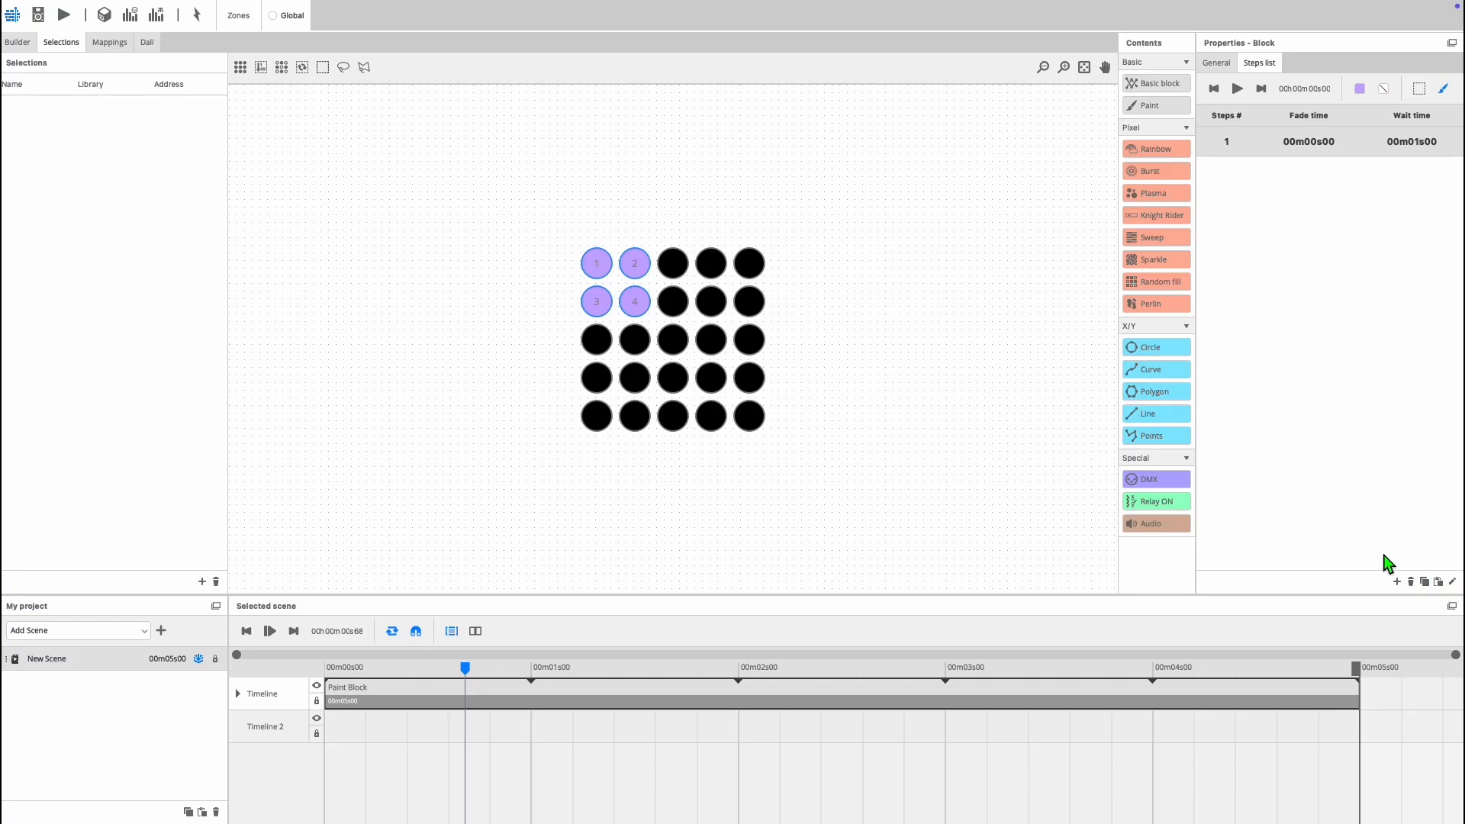
mouse_move(1397, 591)
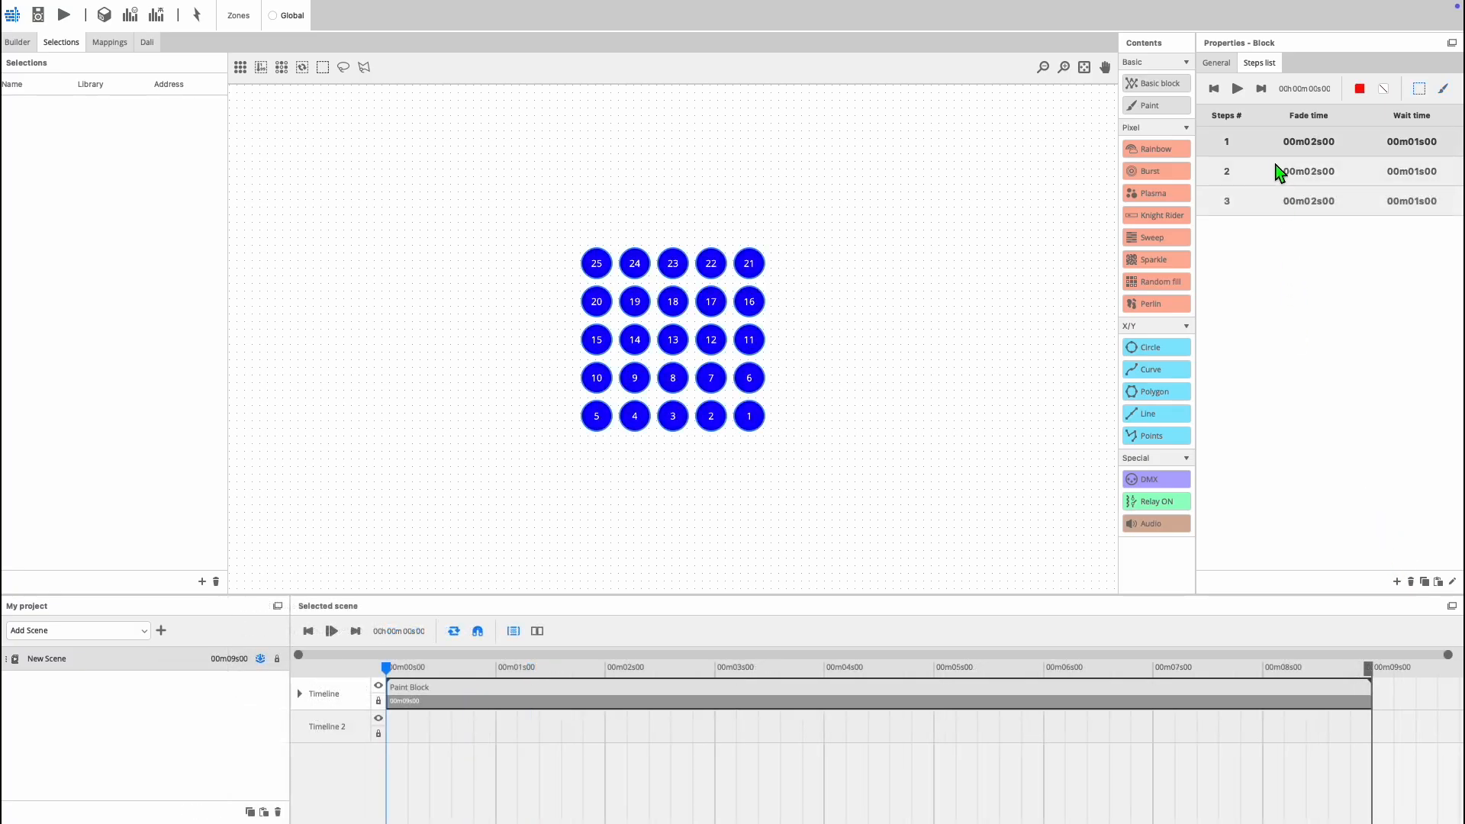
mouse_move(1349, 161)
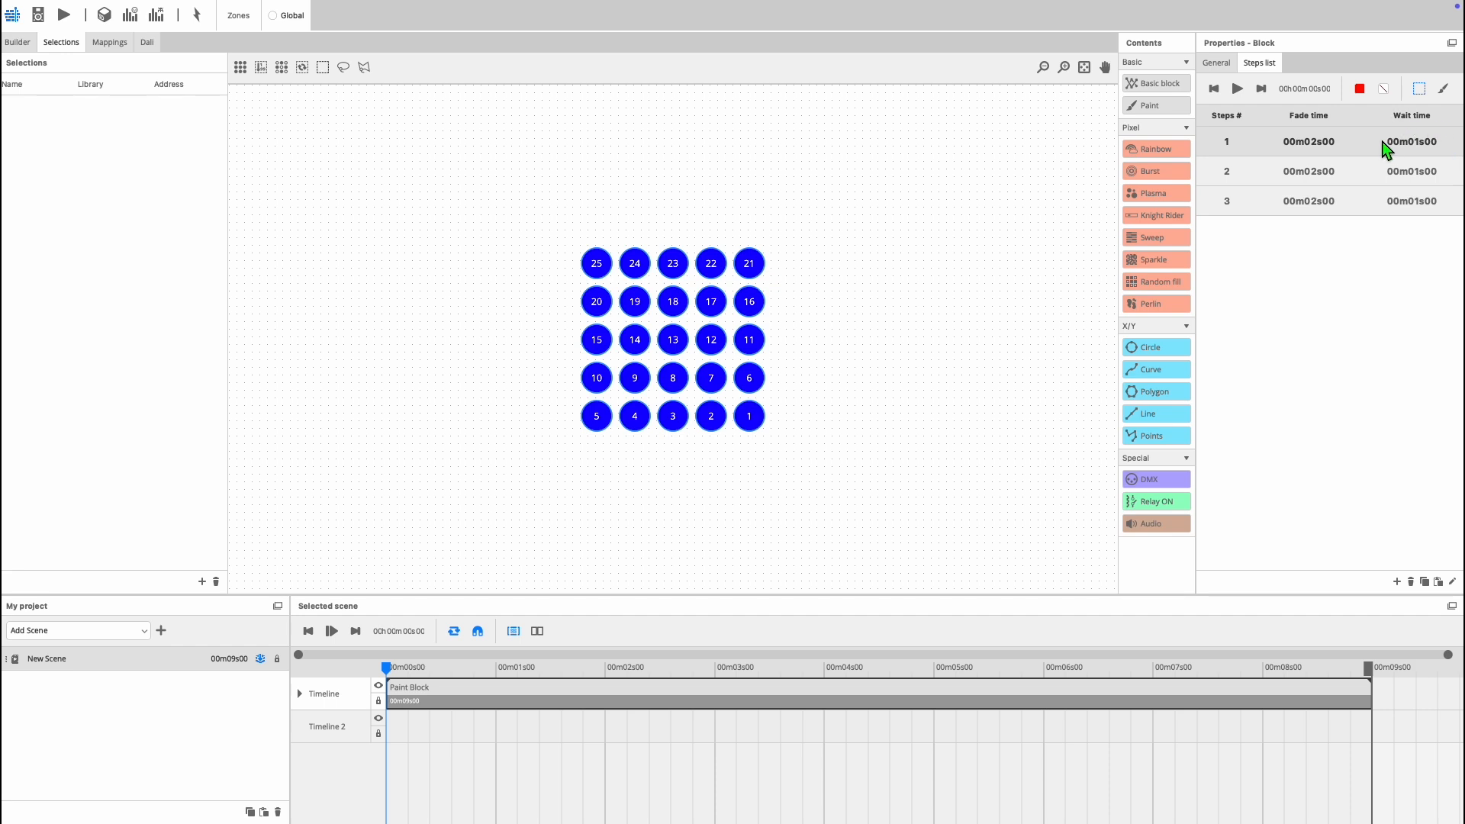
- Add a second 5-second scene, New Scene(2), with empty timelines to the project
click(1237, 88)
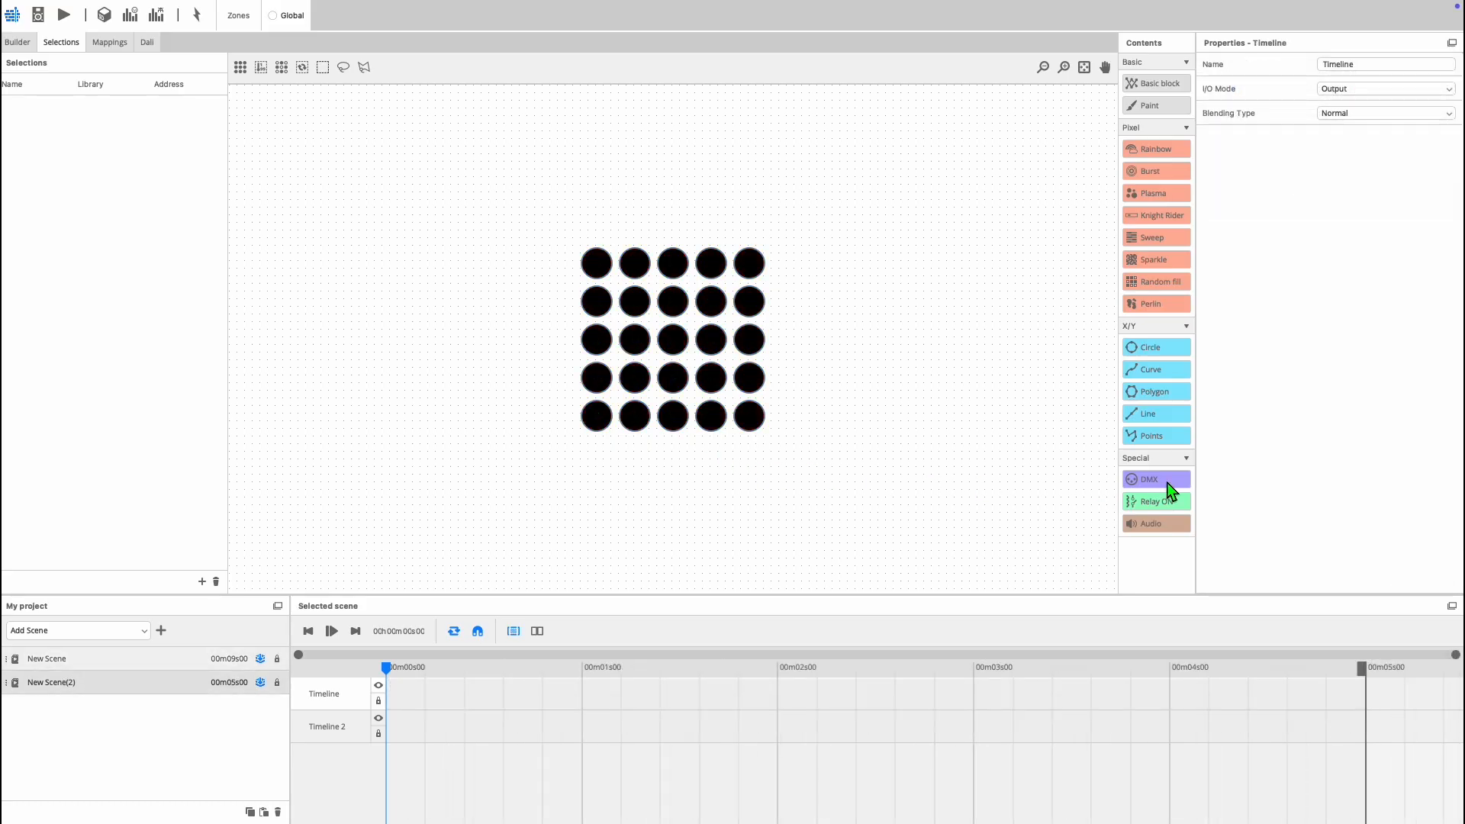
mouse_move(1135, 495)
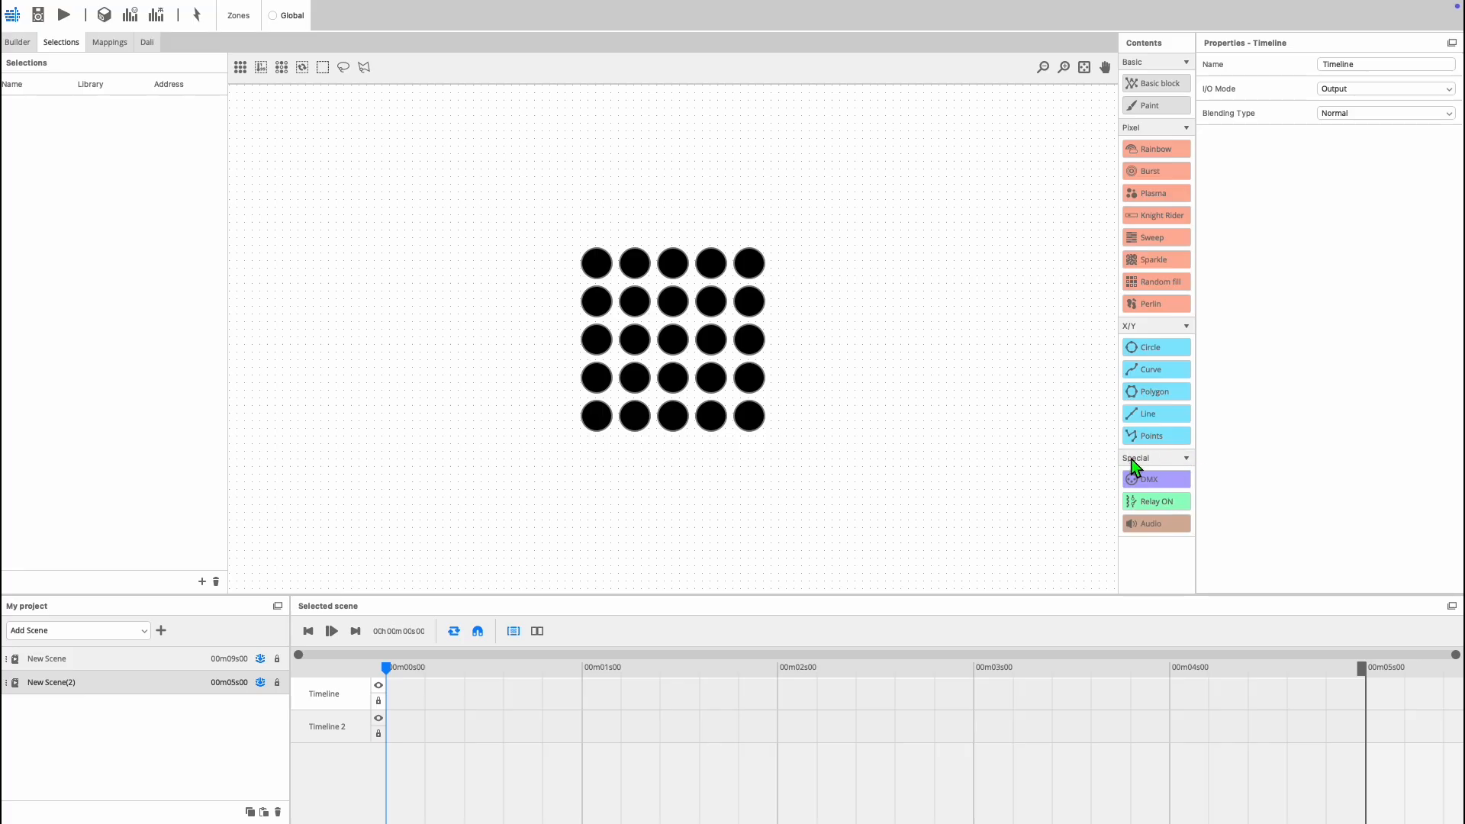
mouse_move(1101, 521)
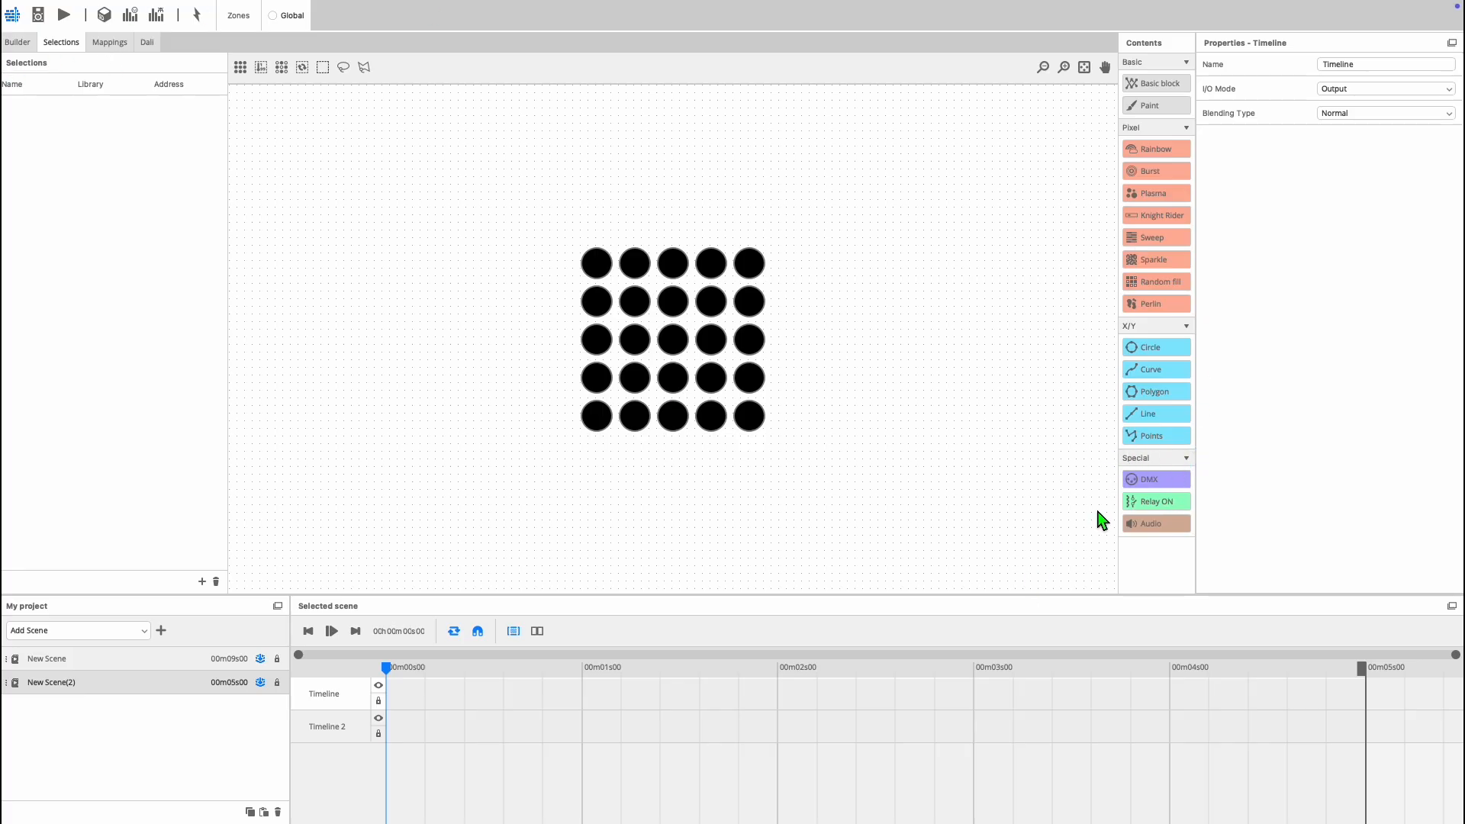
- Place a 5-second one-step DMX block on New Scene(2)'s first timeline
click(1149, 480)
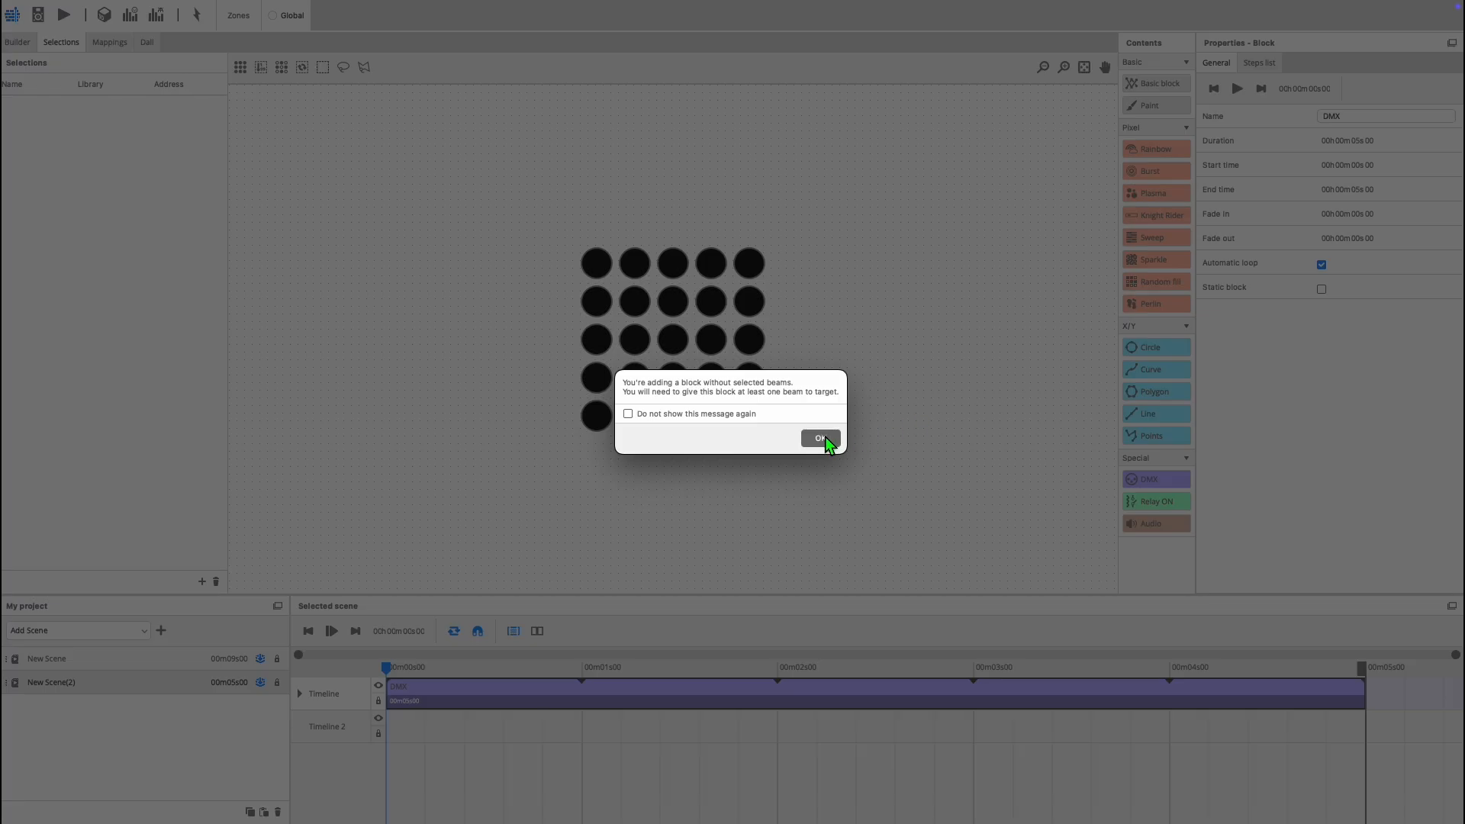
click(820, 438)
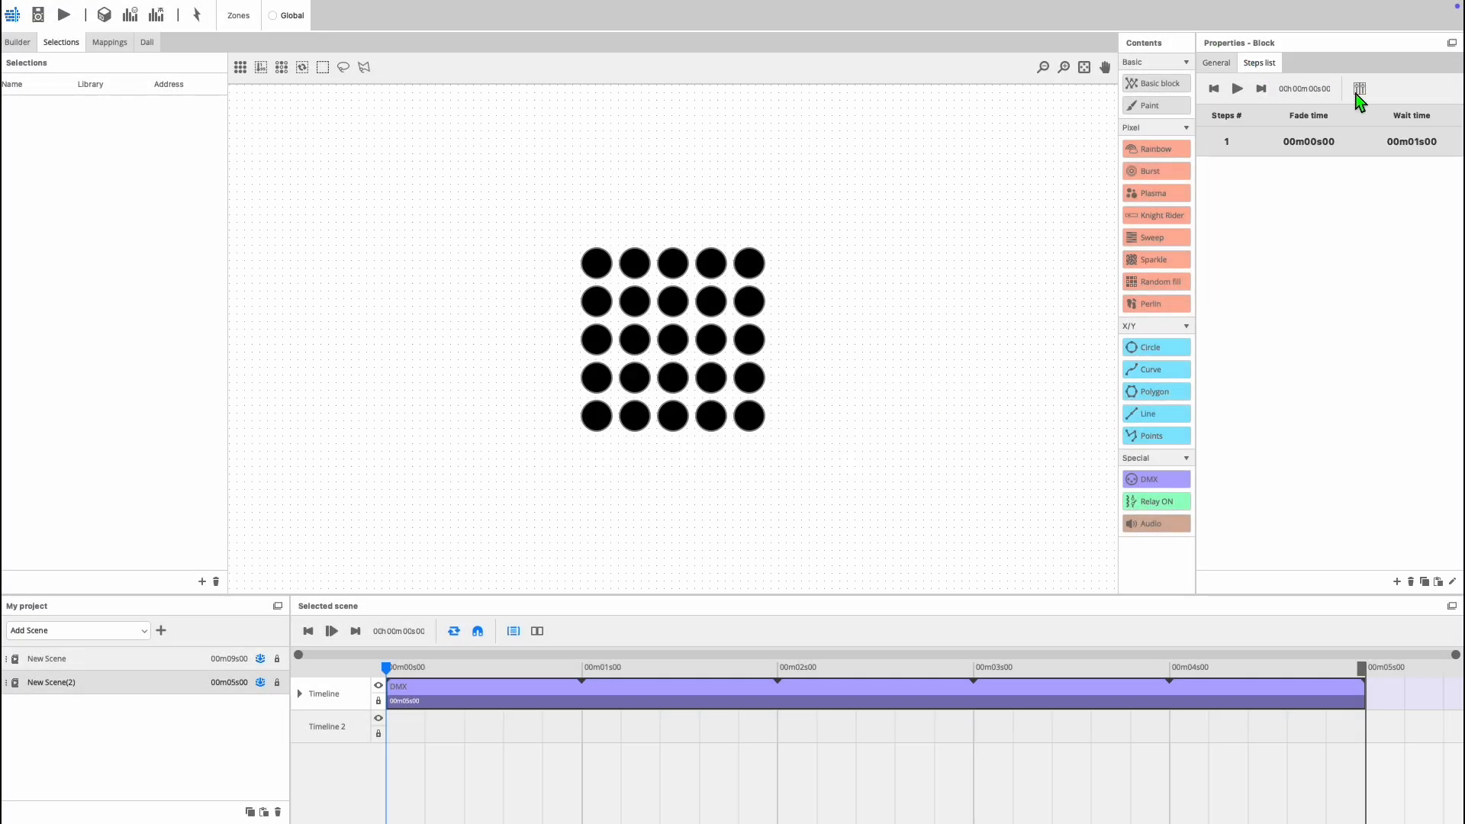
- Set values on three universe-1 channels in the DMX block's channel grid, viewing values not addresses
click(1359, 88)
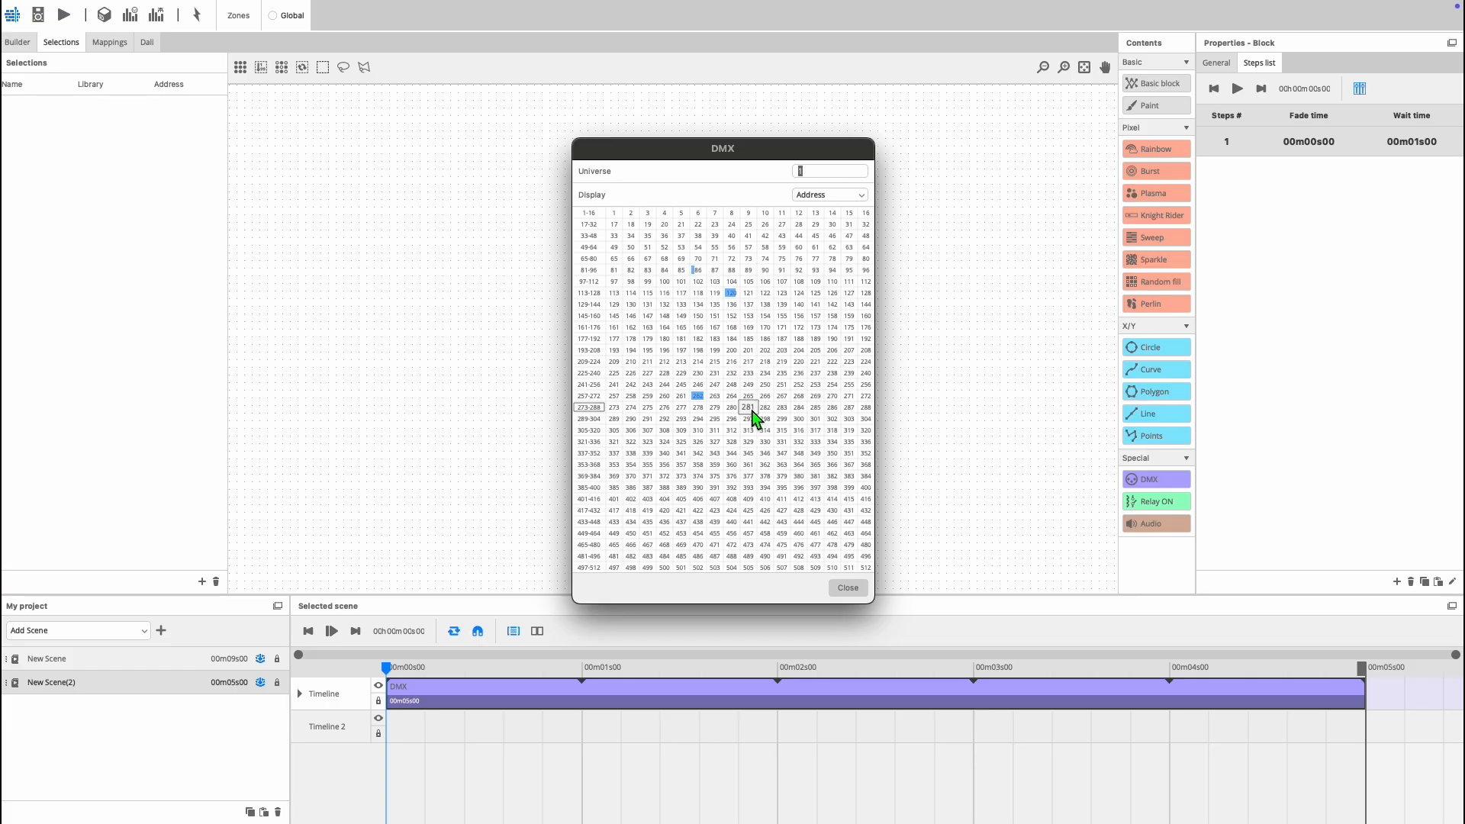
click(827, 193)
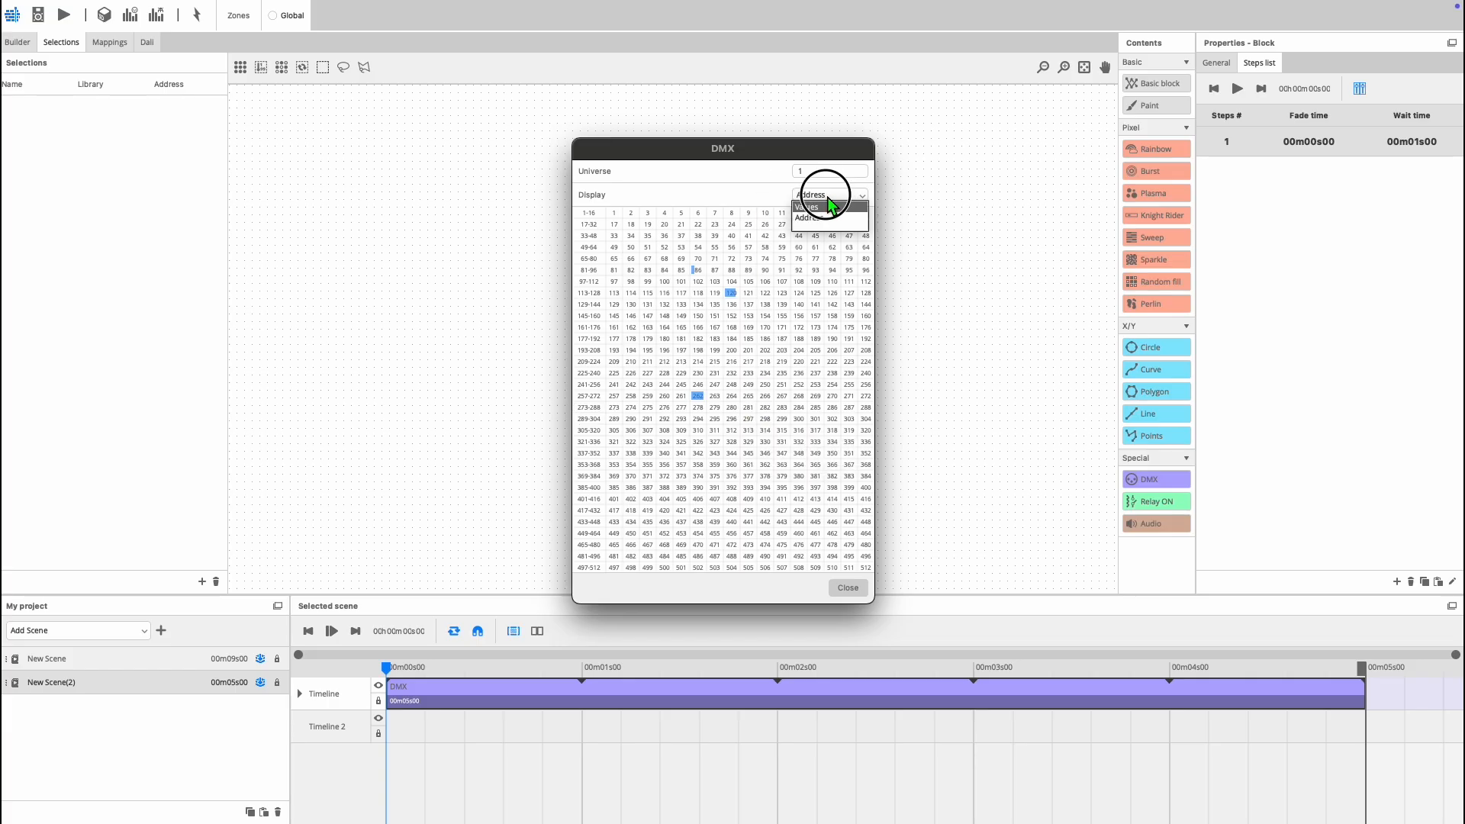
click(806, 206)
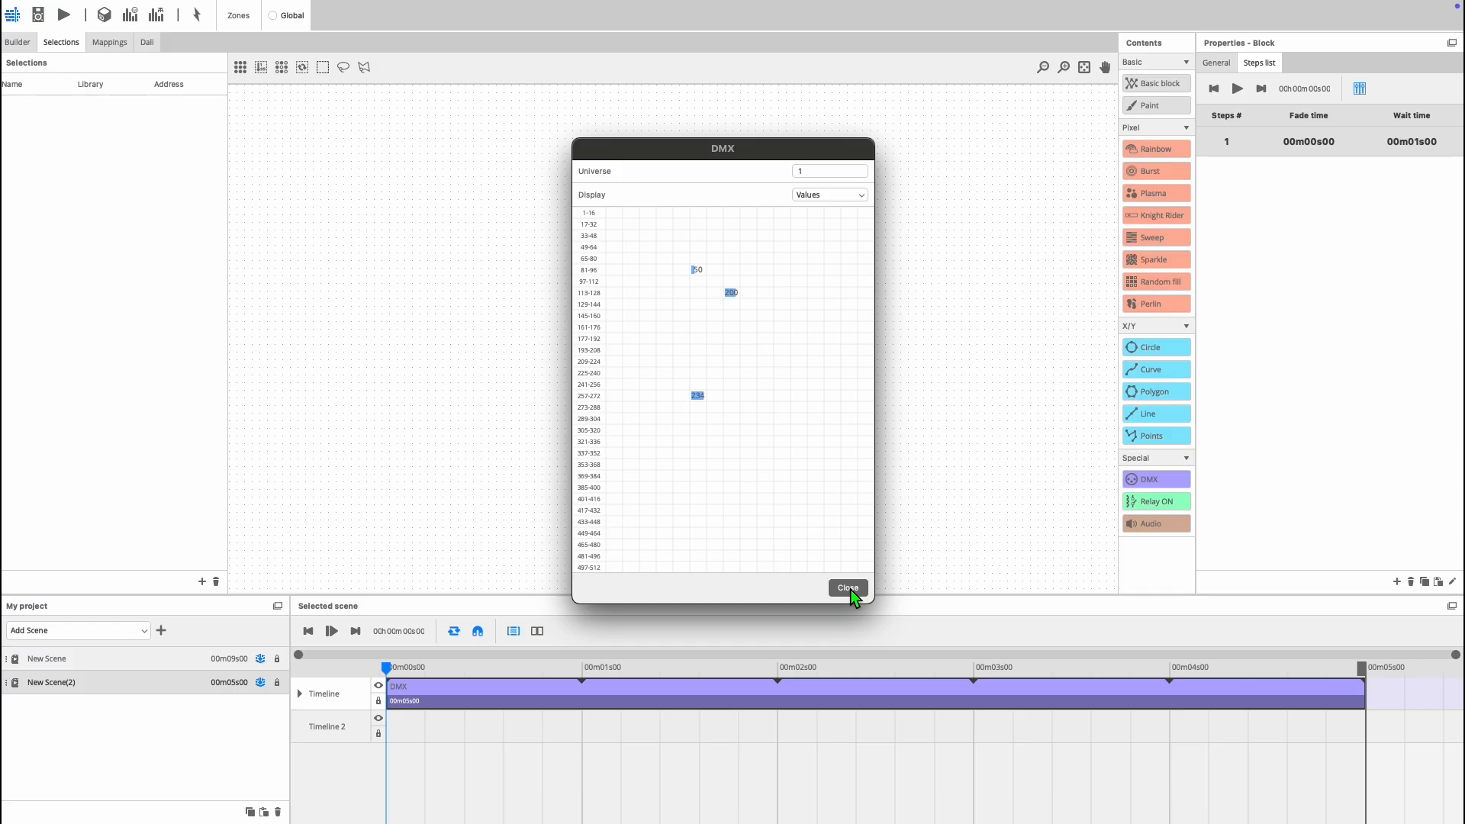
- Review the DMX block's step list, close the editor and return to the scene's own properties
click(847, 587)
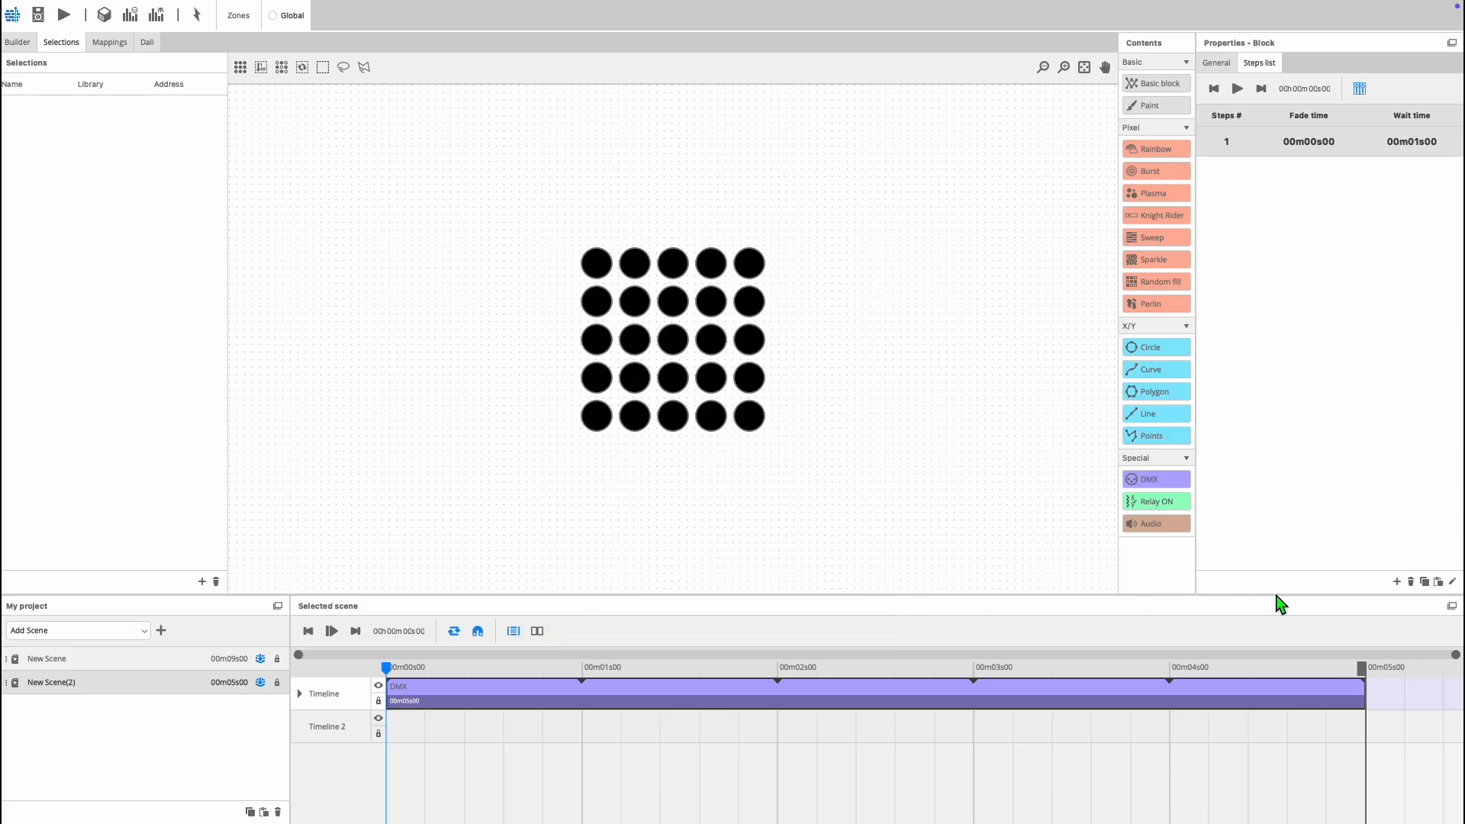
click(1396, 581)
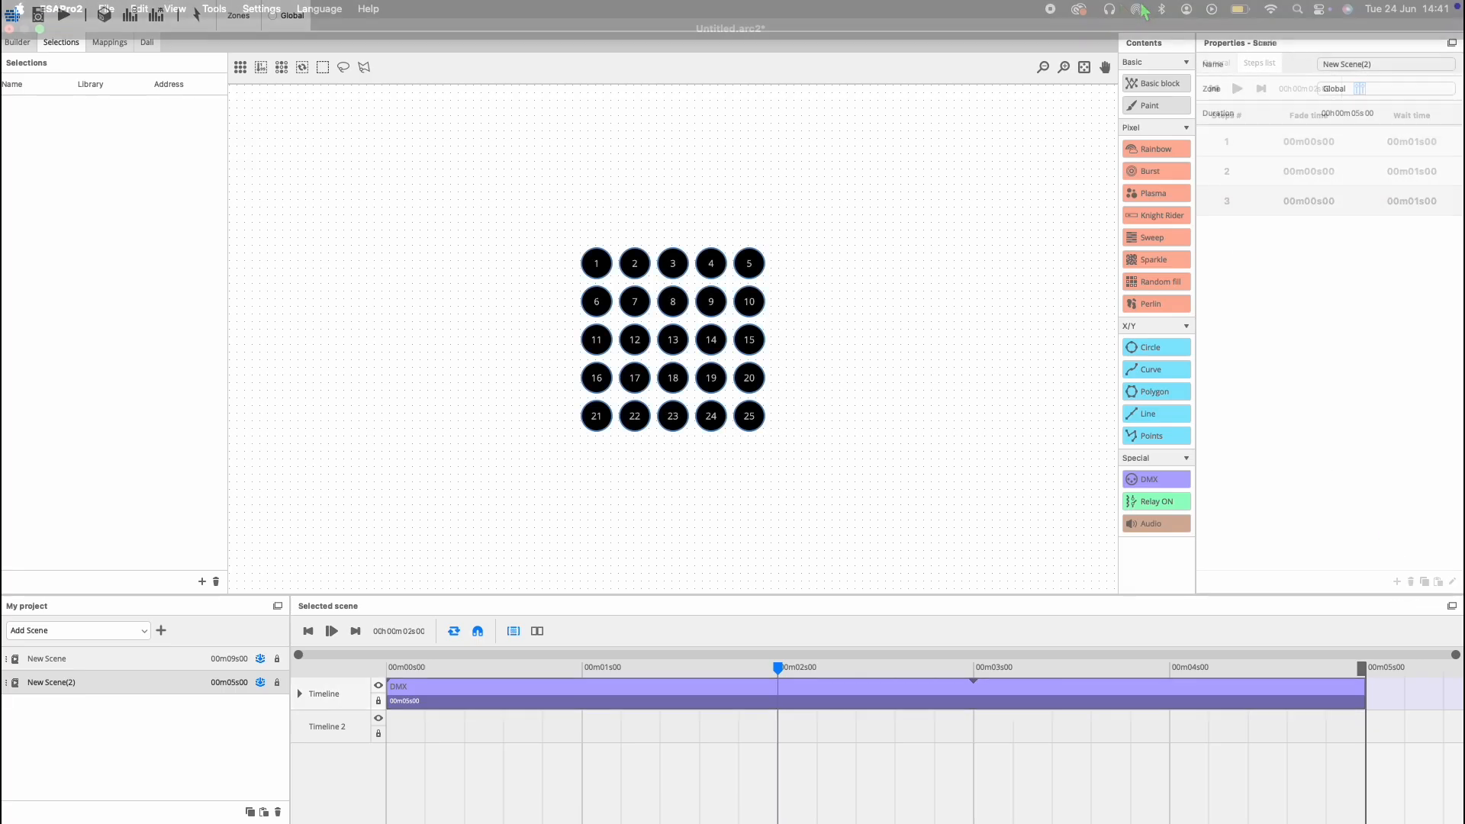
click(1216, 62)
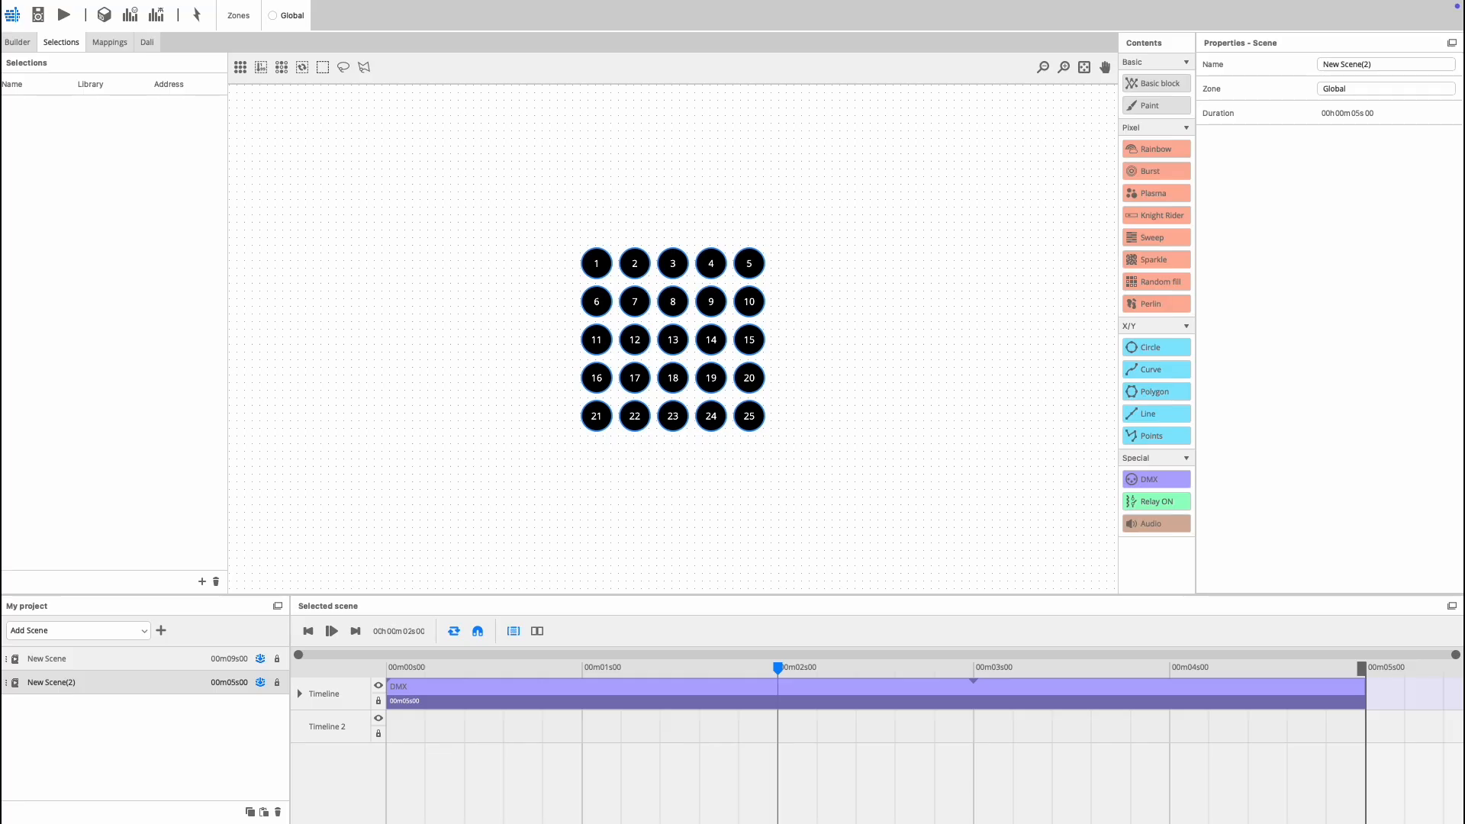
mouse_move(687, 520)
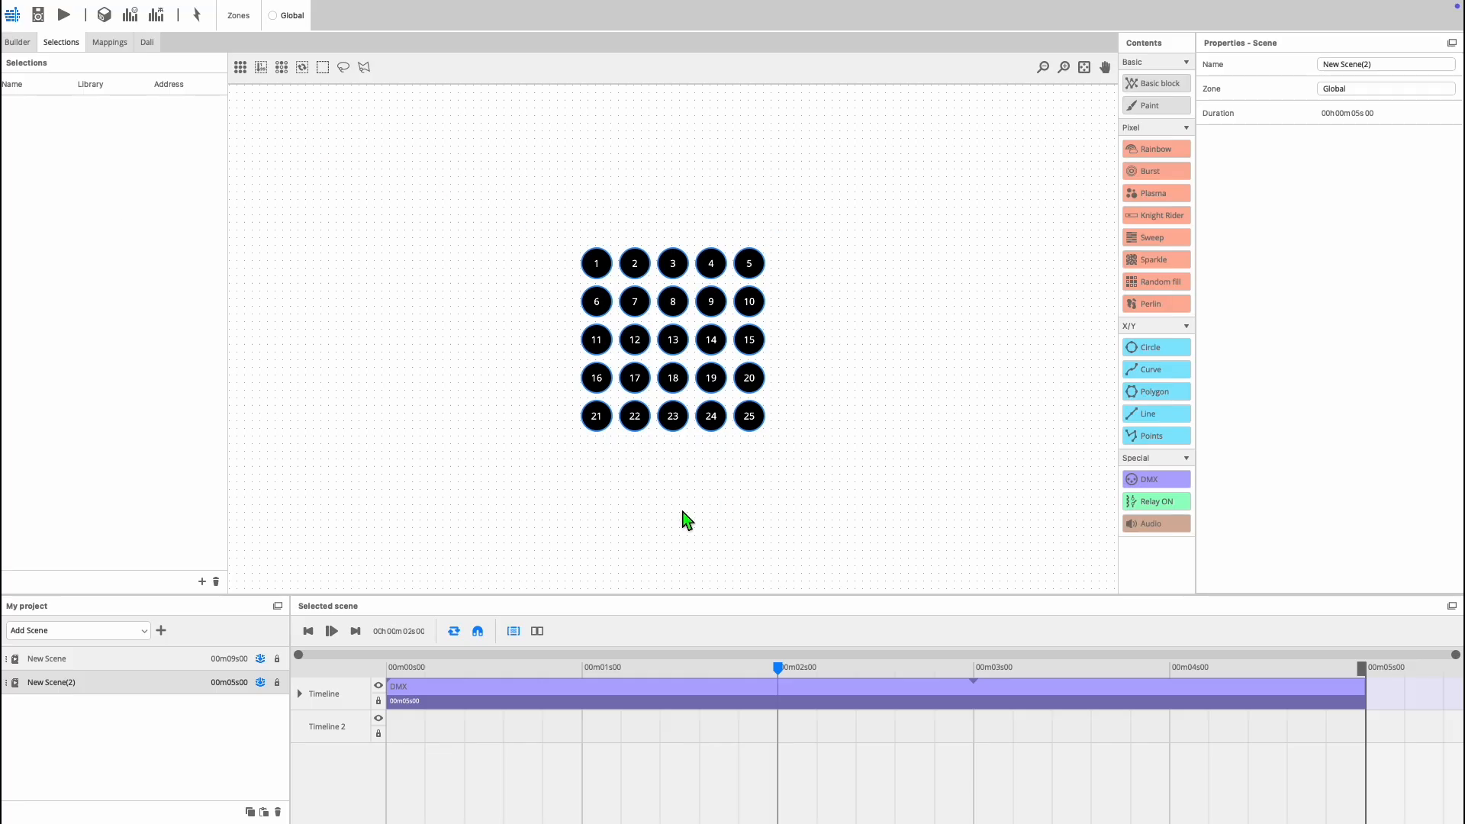
mouse_move(688, 471)
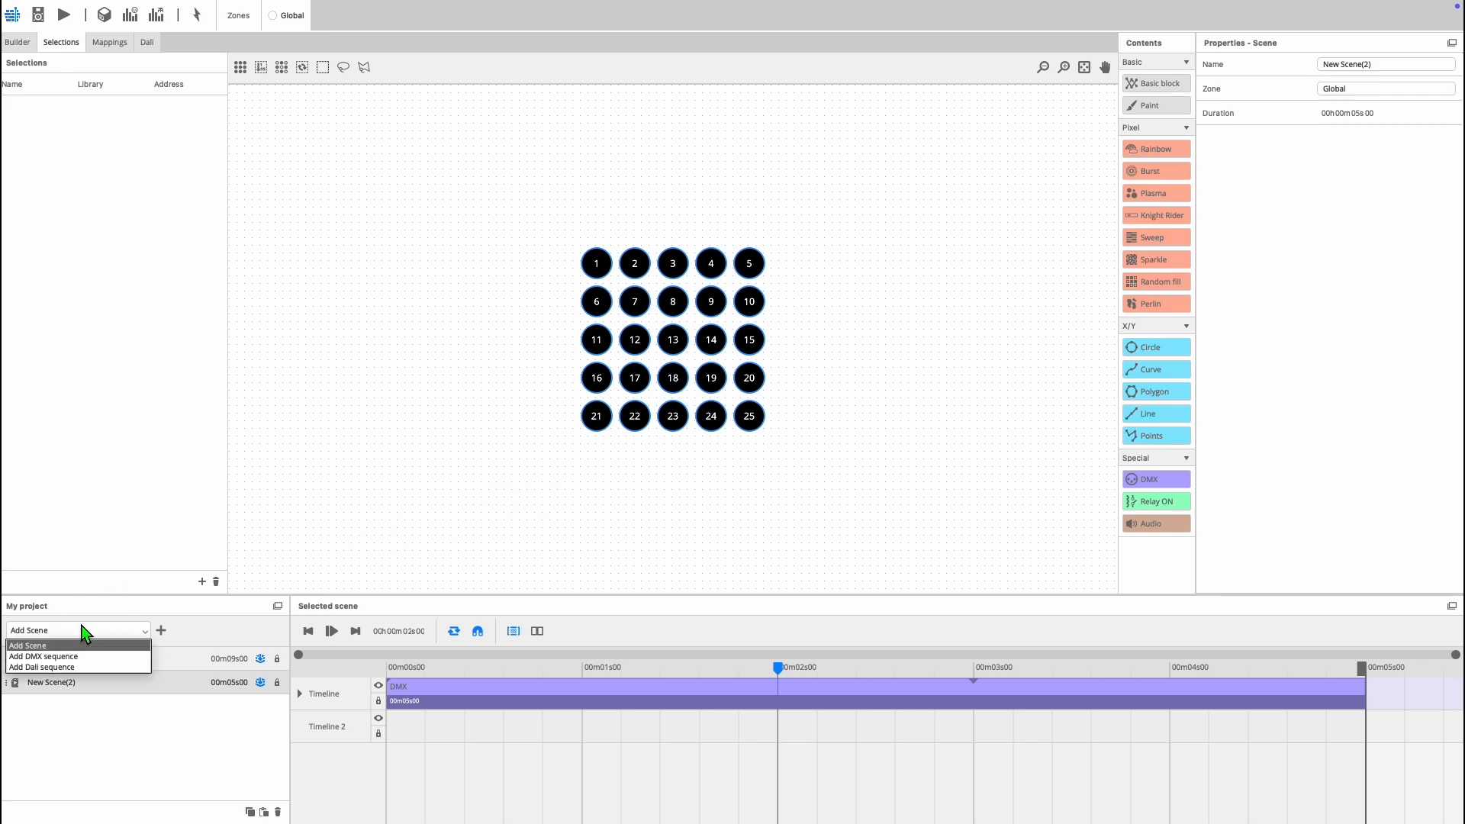
mouse_move(84, 656)
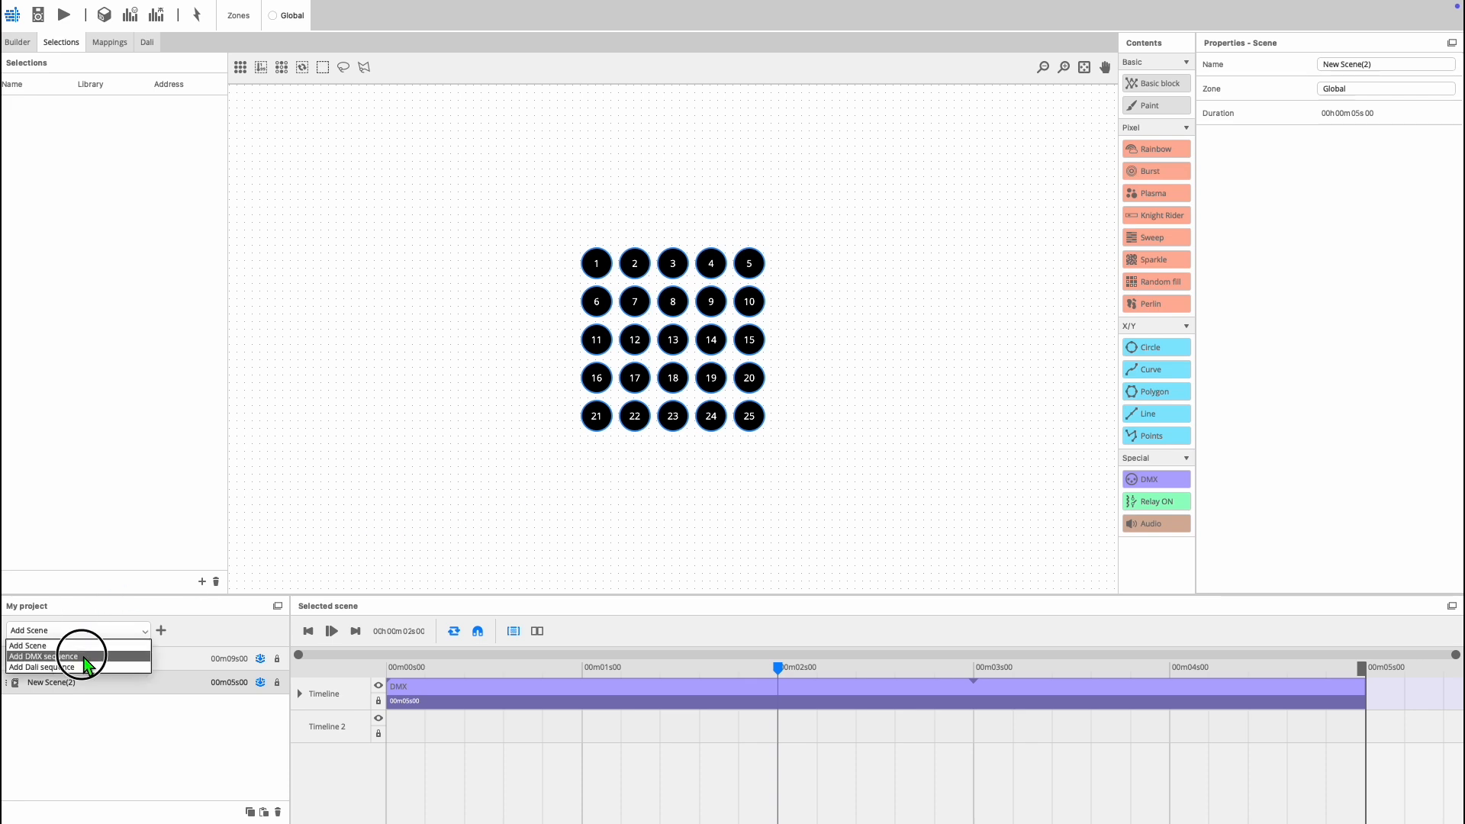
- Add a New DMX sequence scene and raise its RGB faders toward 211/114/202 purple
click(43, 654)
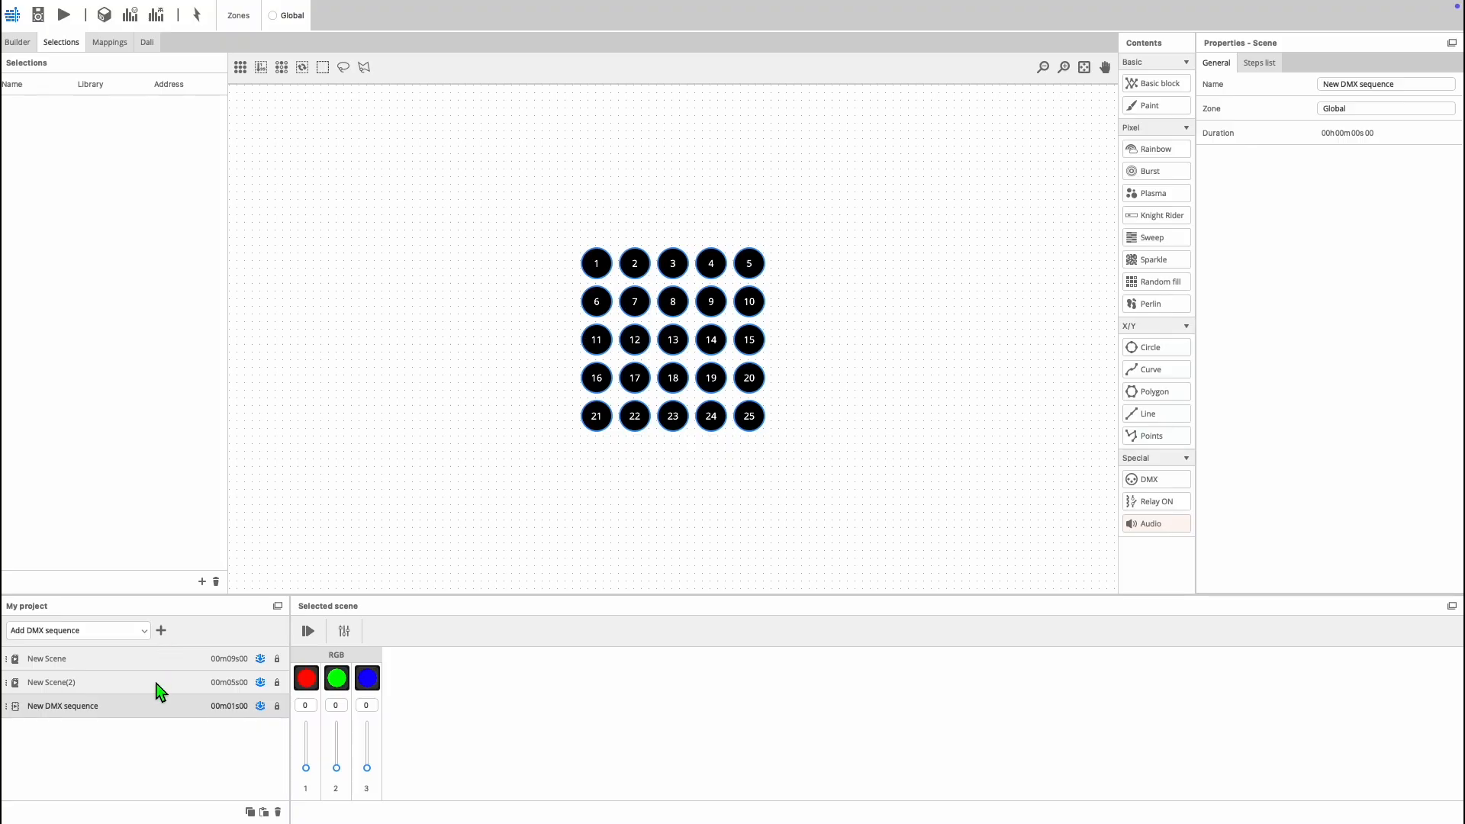
mouse_move(427, 718)
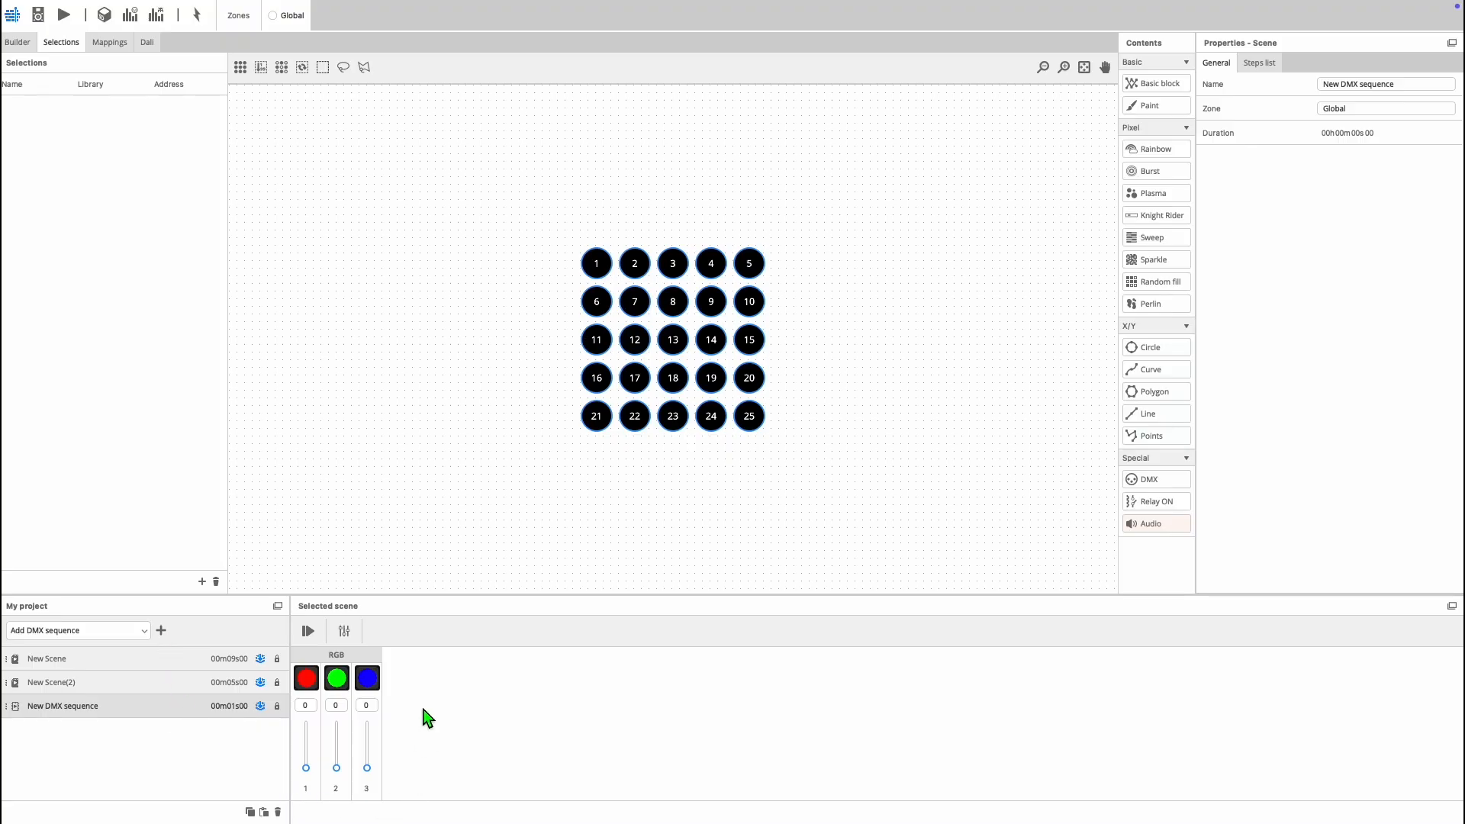
mouse_move(293, 774)
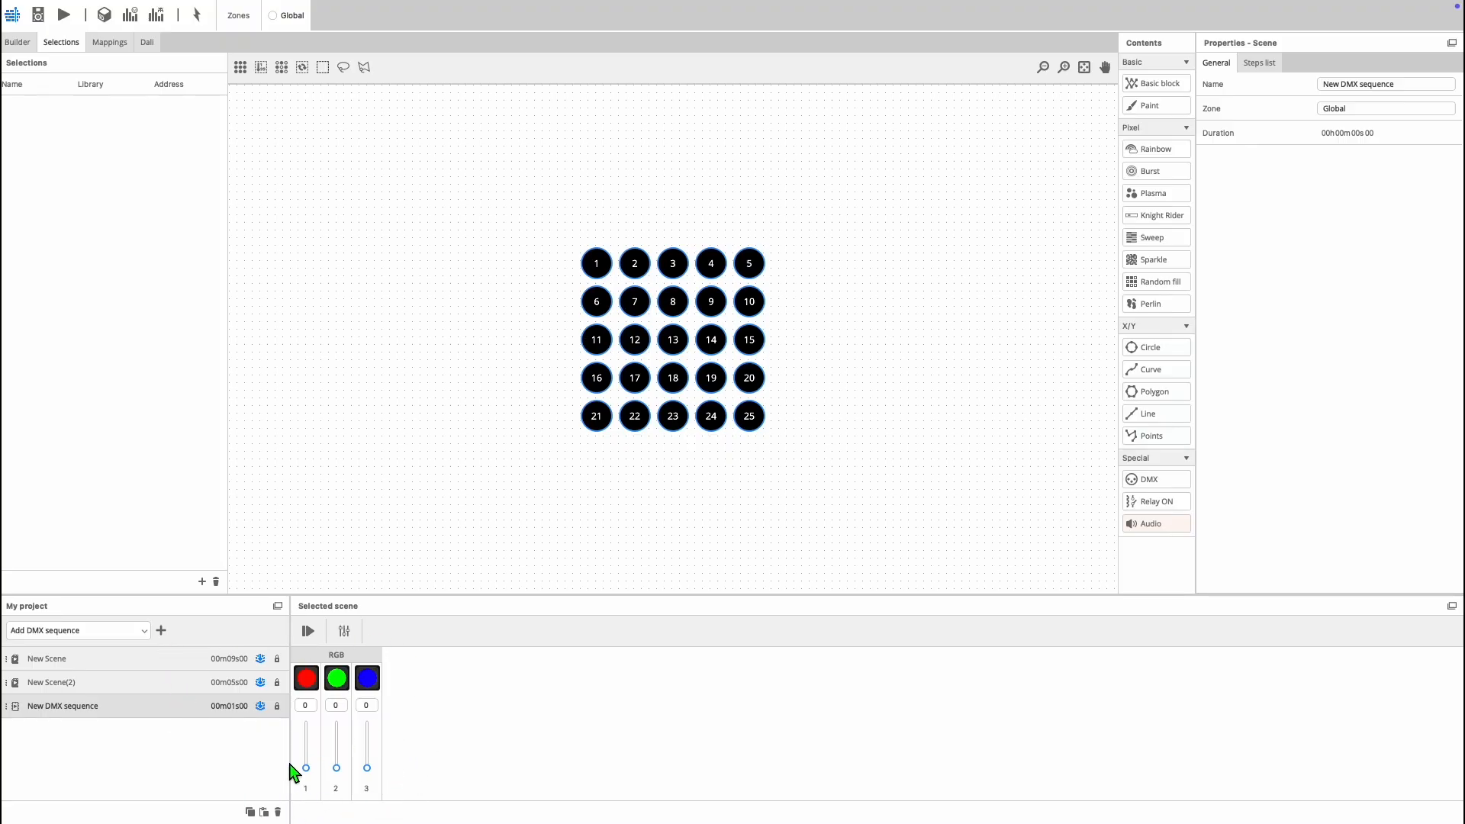
drag(305, 768, 305, 752)
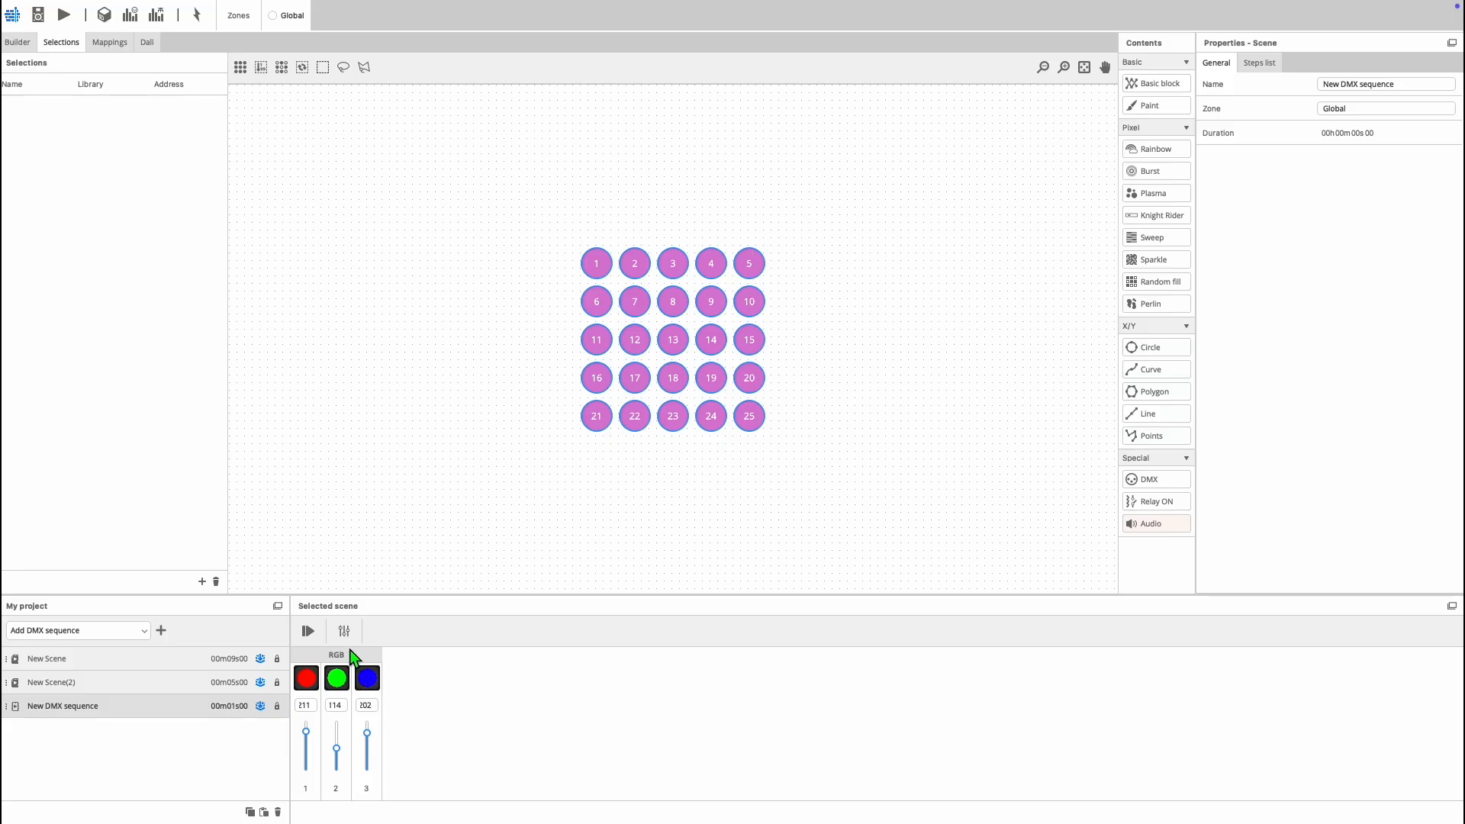
mouse_move(347, 638)
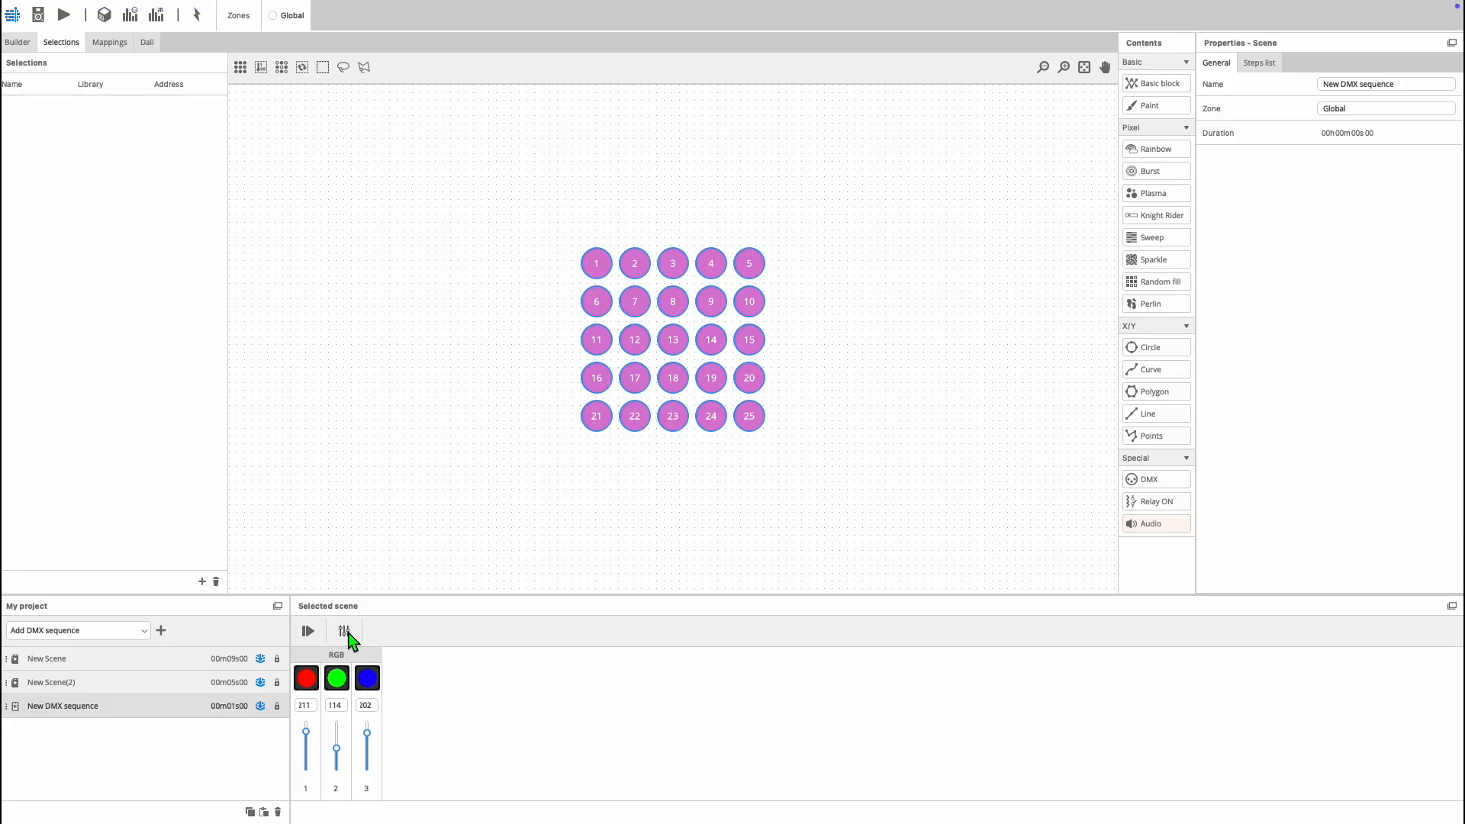
- Show all Universe 1 channels and give the sequence three 1-second steps
click(343, 630)
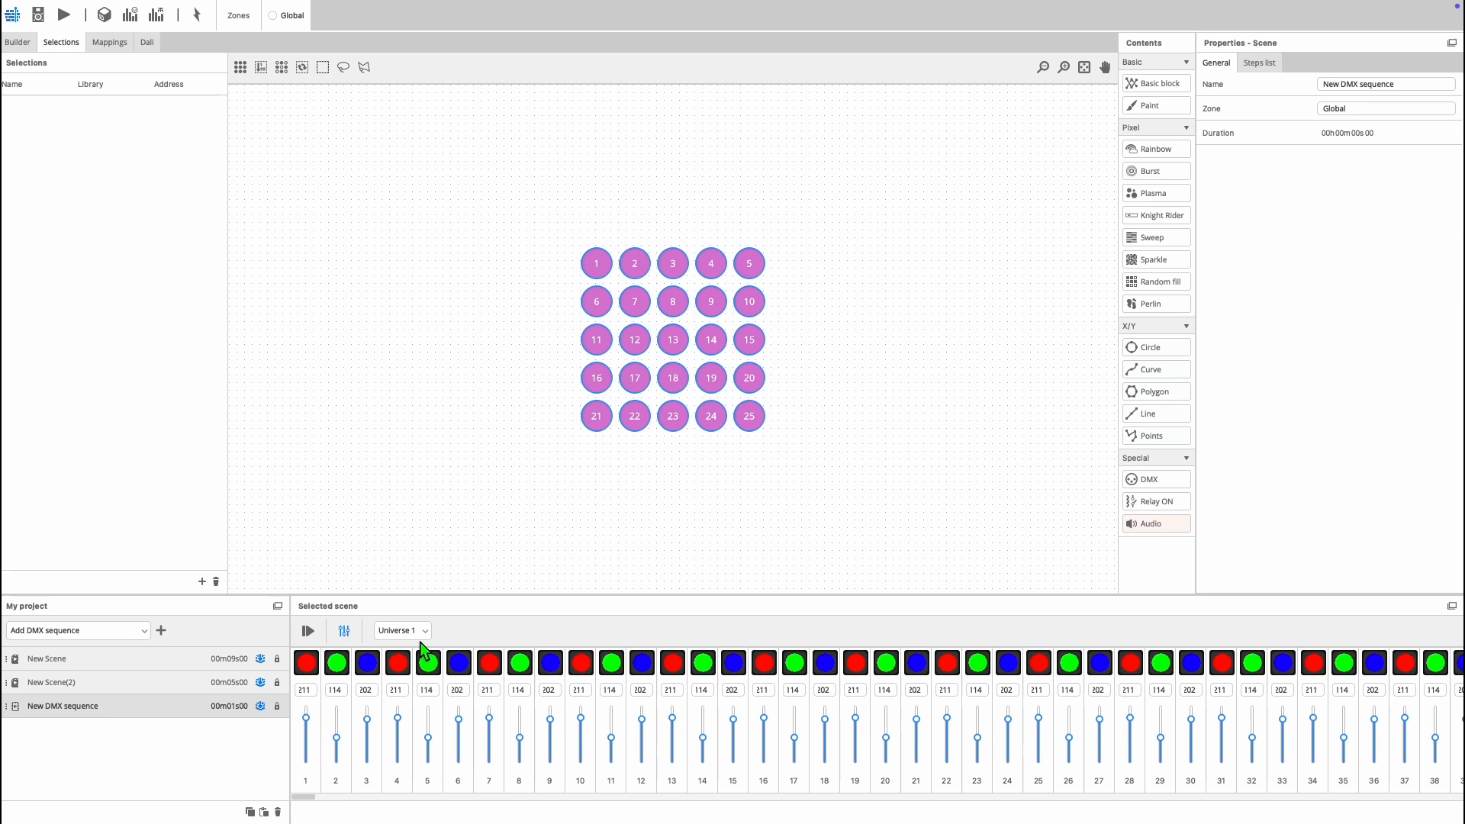
click(1259, 62)
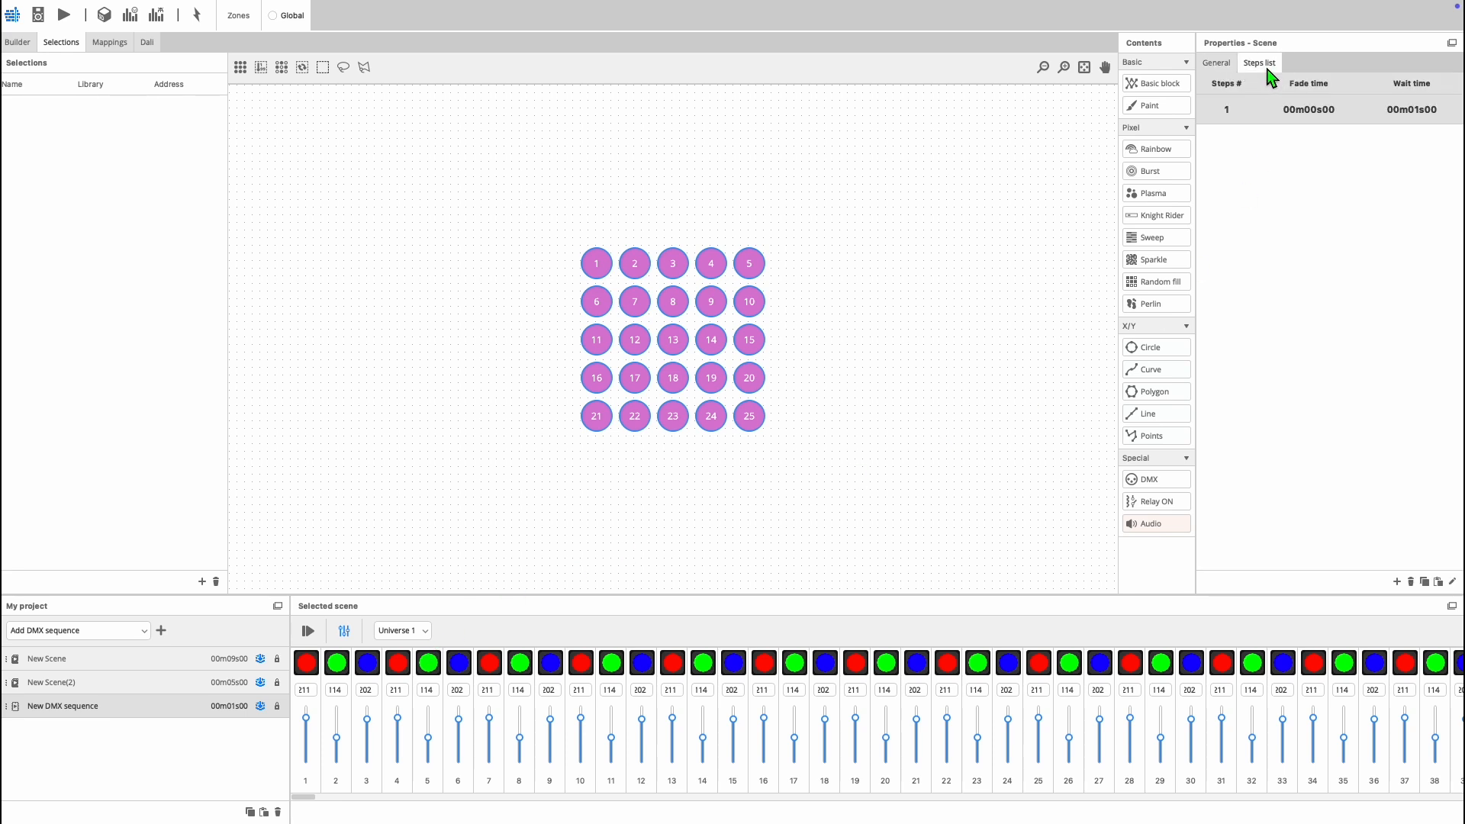
click(1397, 581)
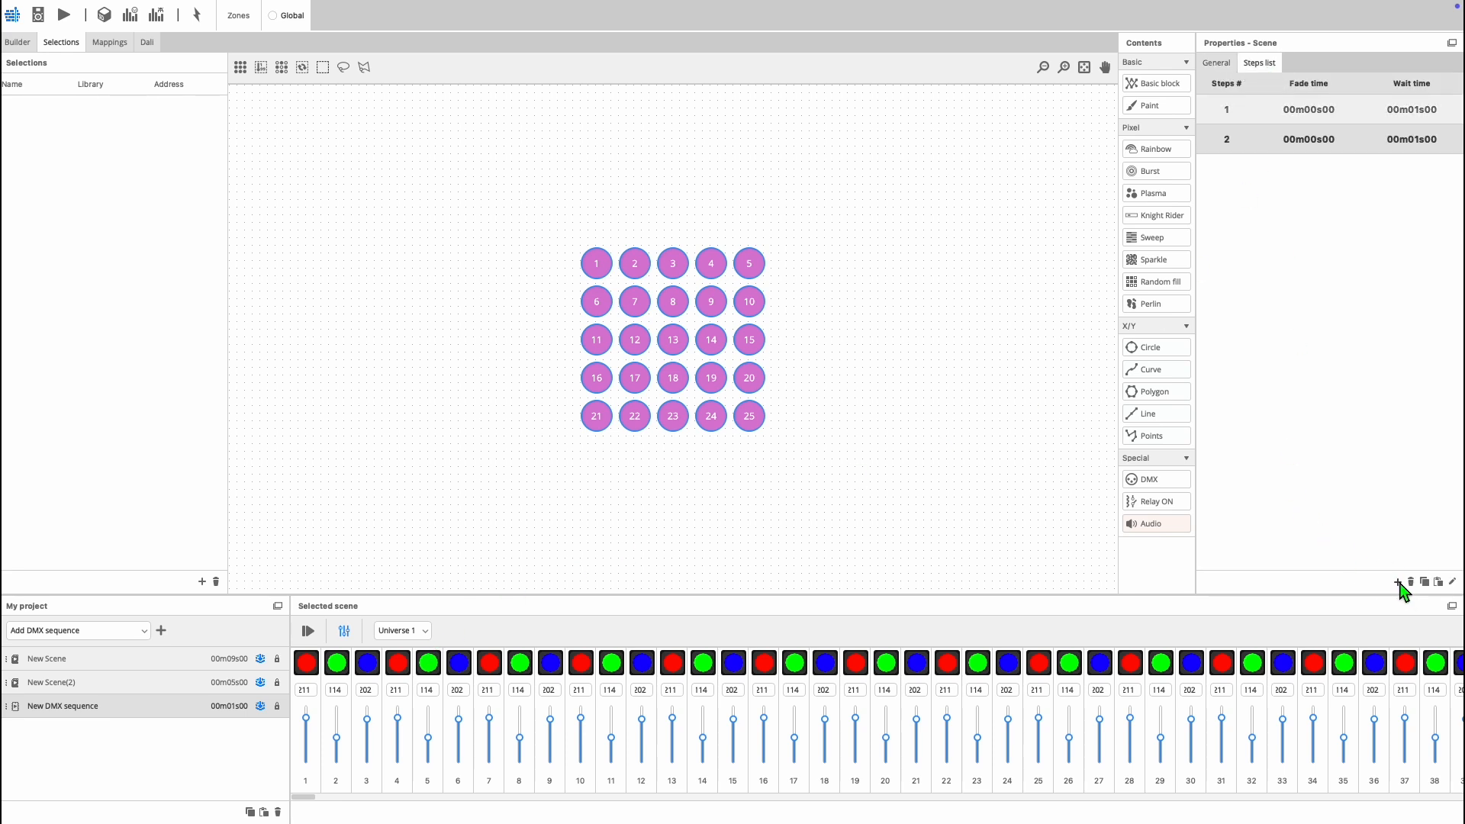
mouse_move(1054, 589)
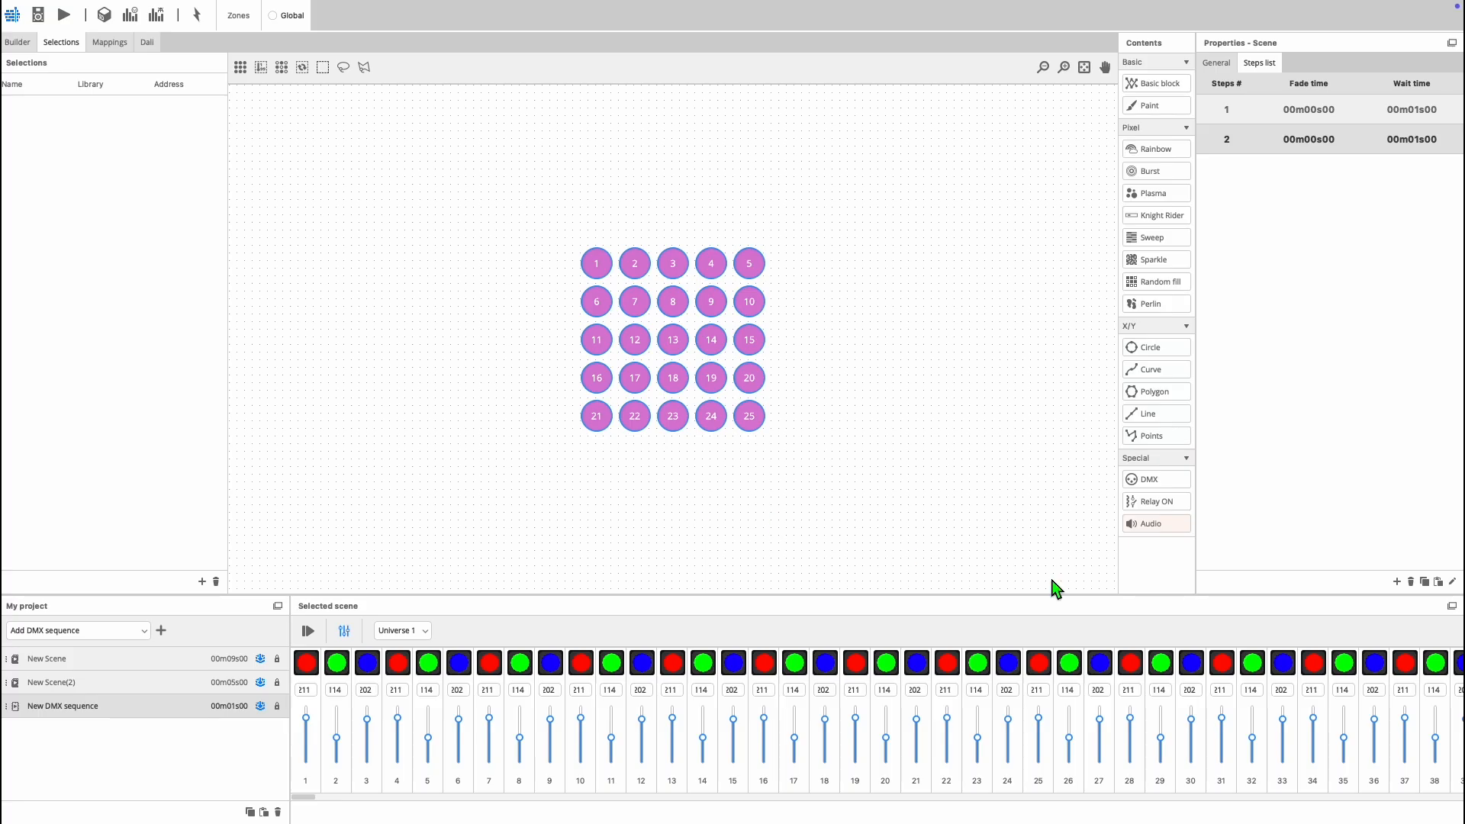
click(1397, 581)
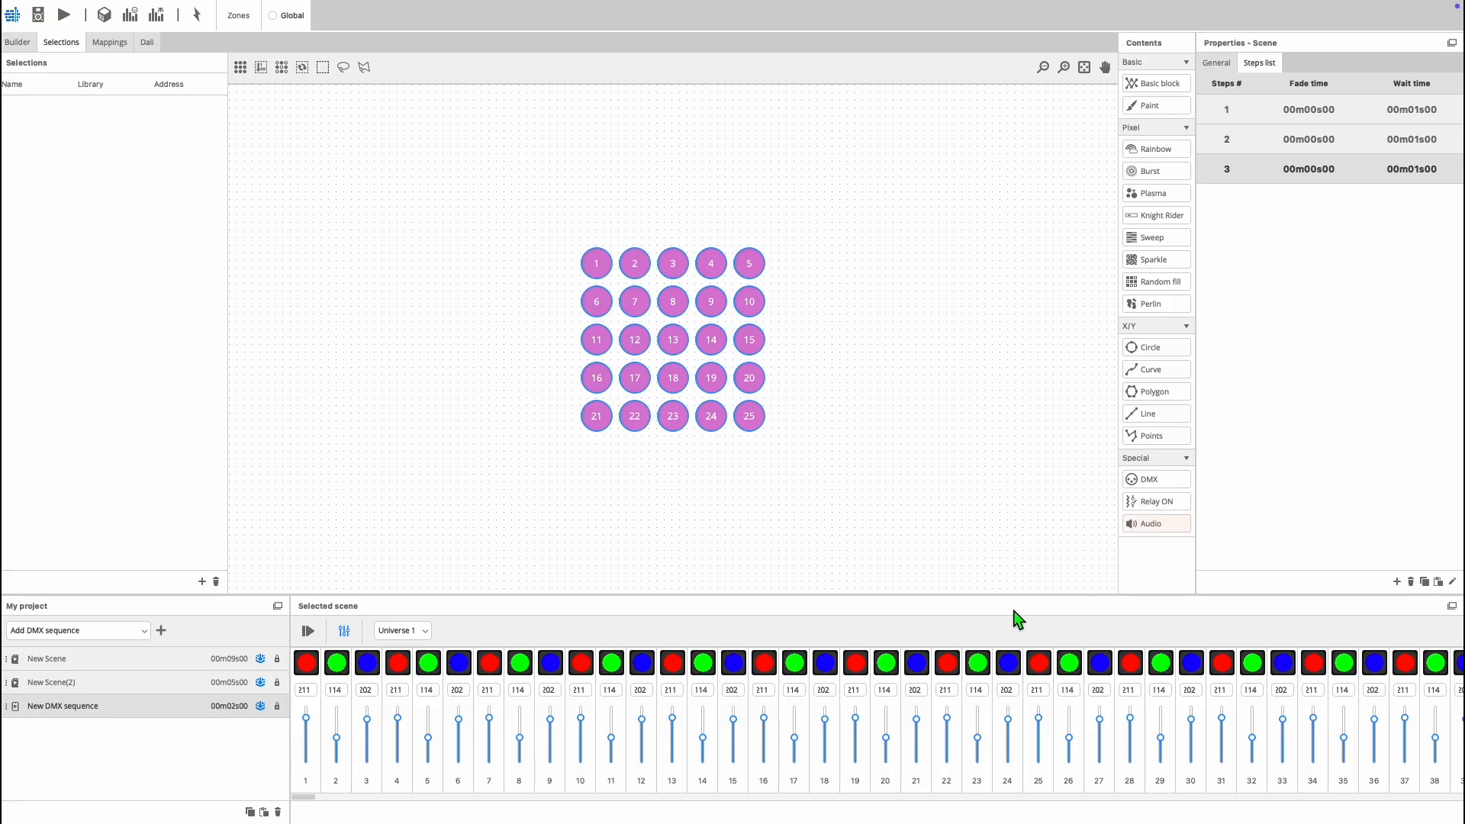
mouse_move(146, 714)
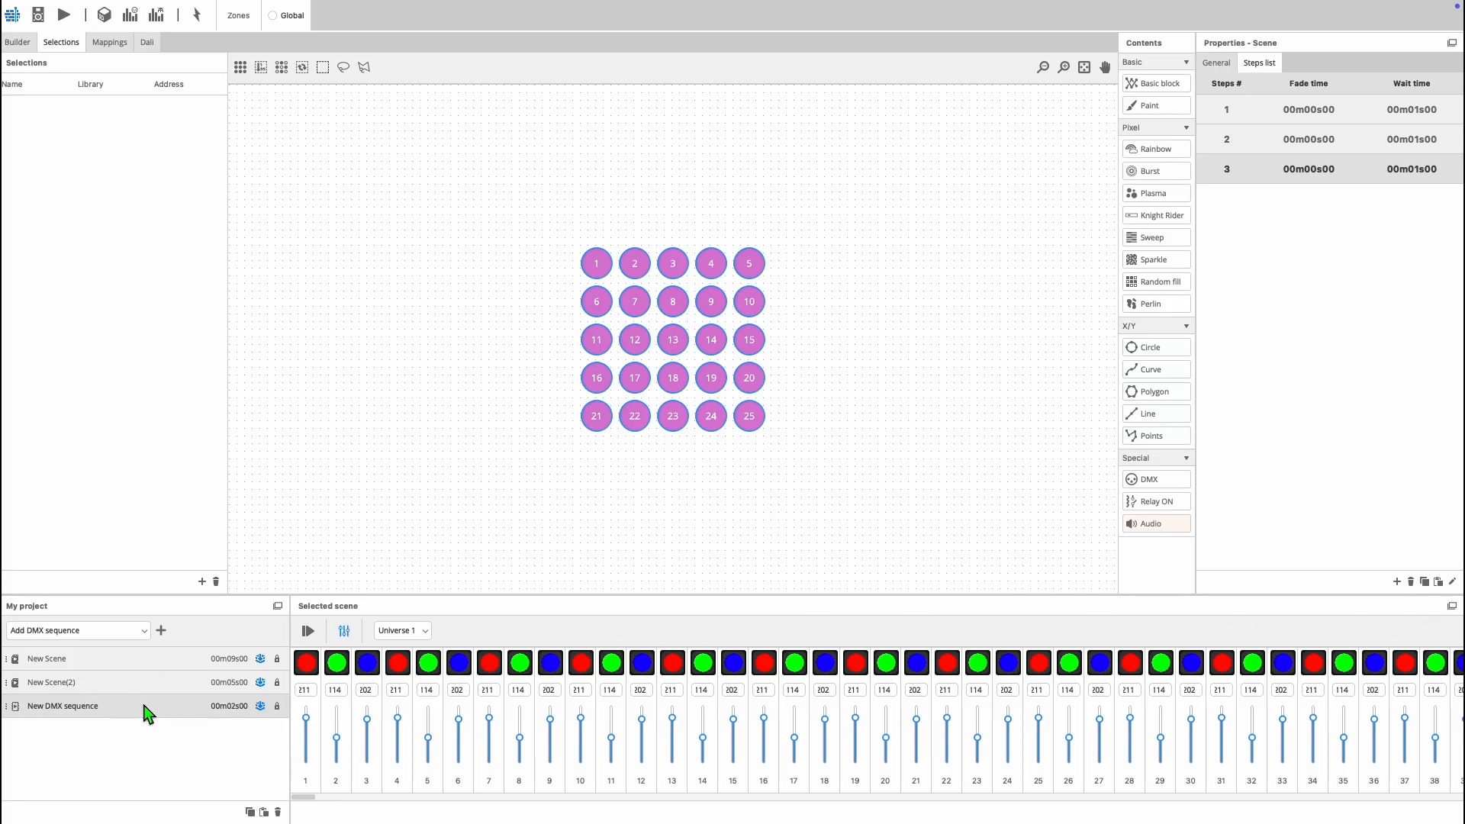
- Make New DMX sequence a 5-second timeline scene holding a 3-second DMX block
right_click(63, 705)
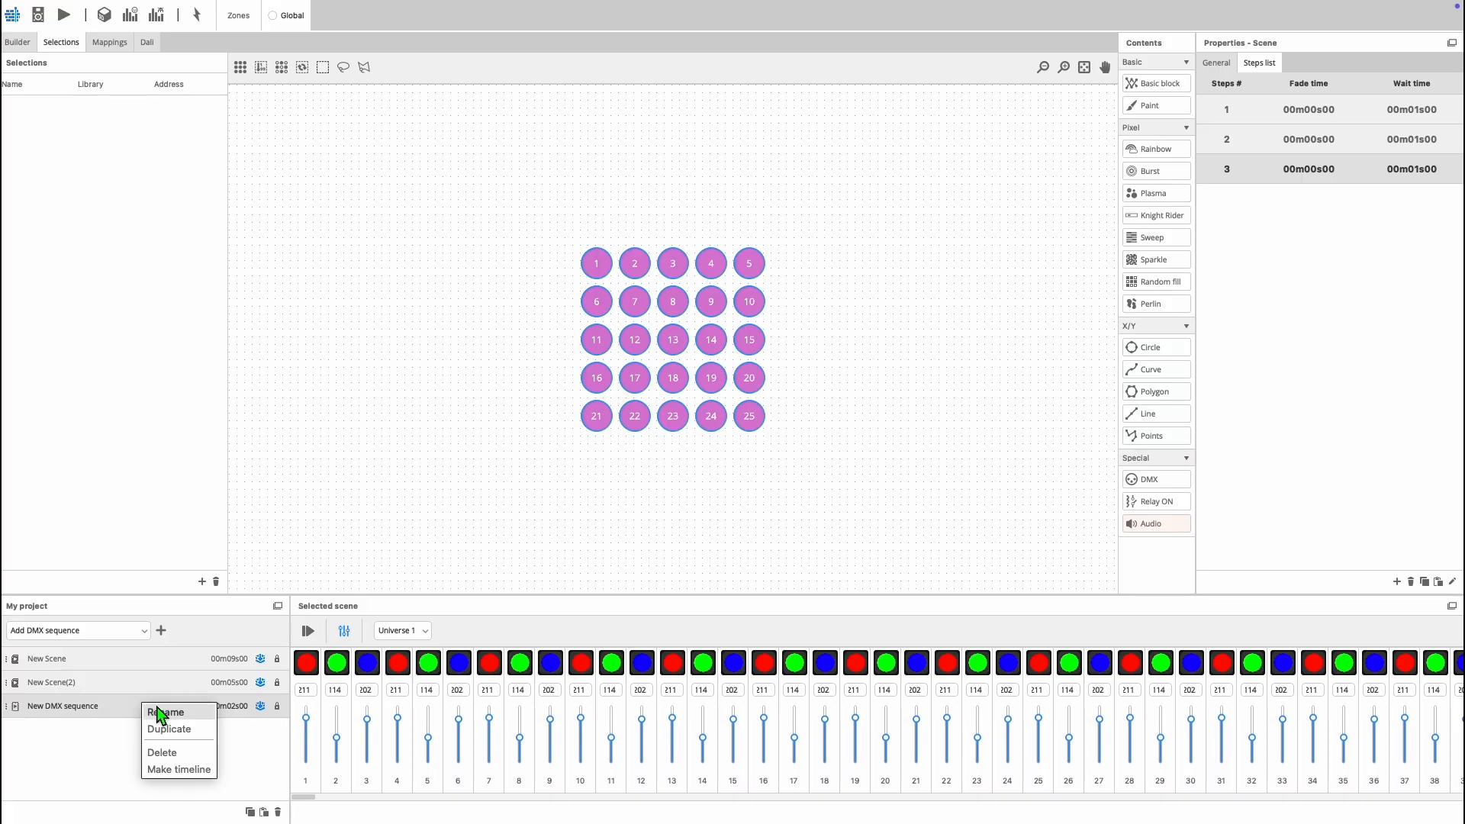
mouse_move(177, 769)
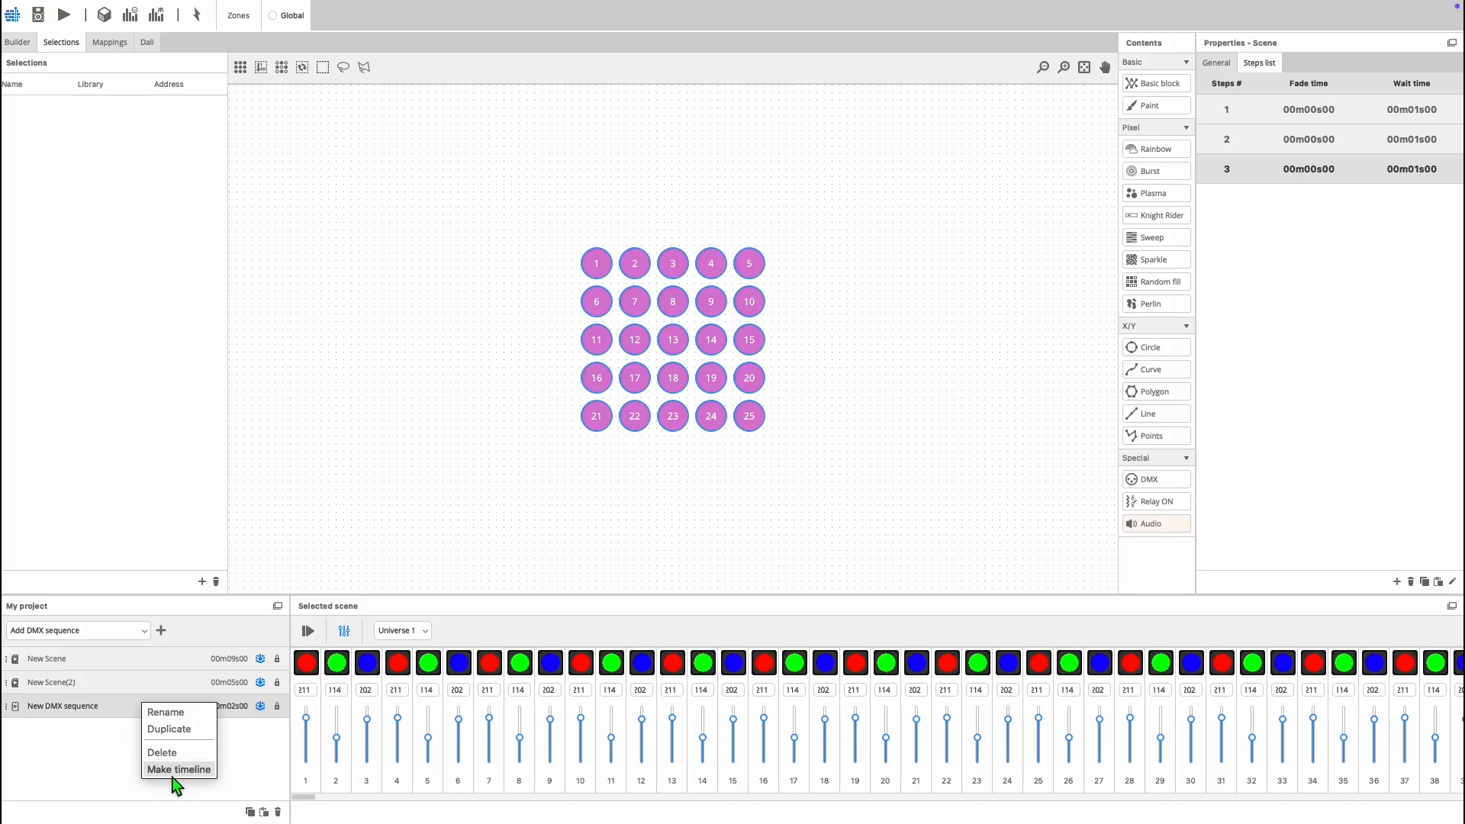
click(181, 769)
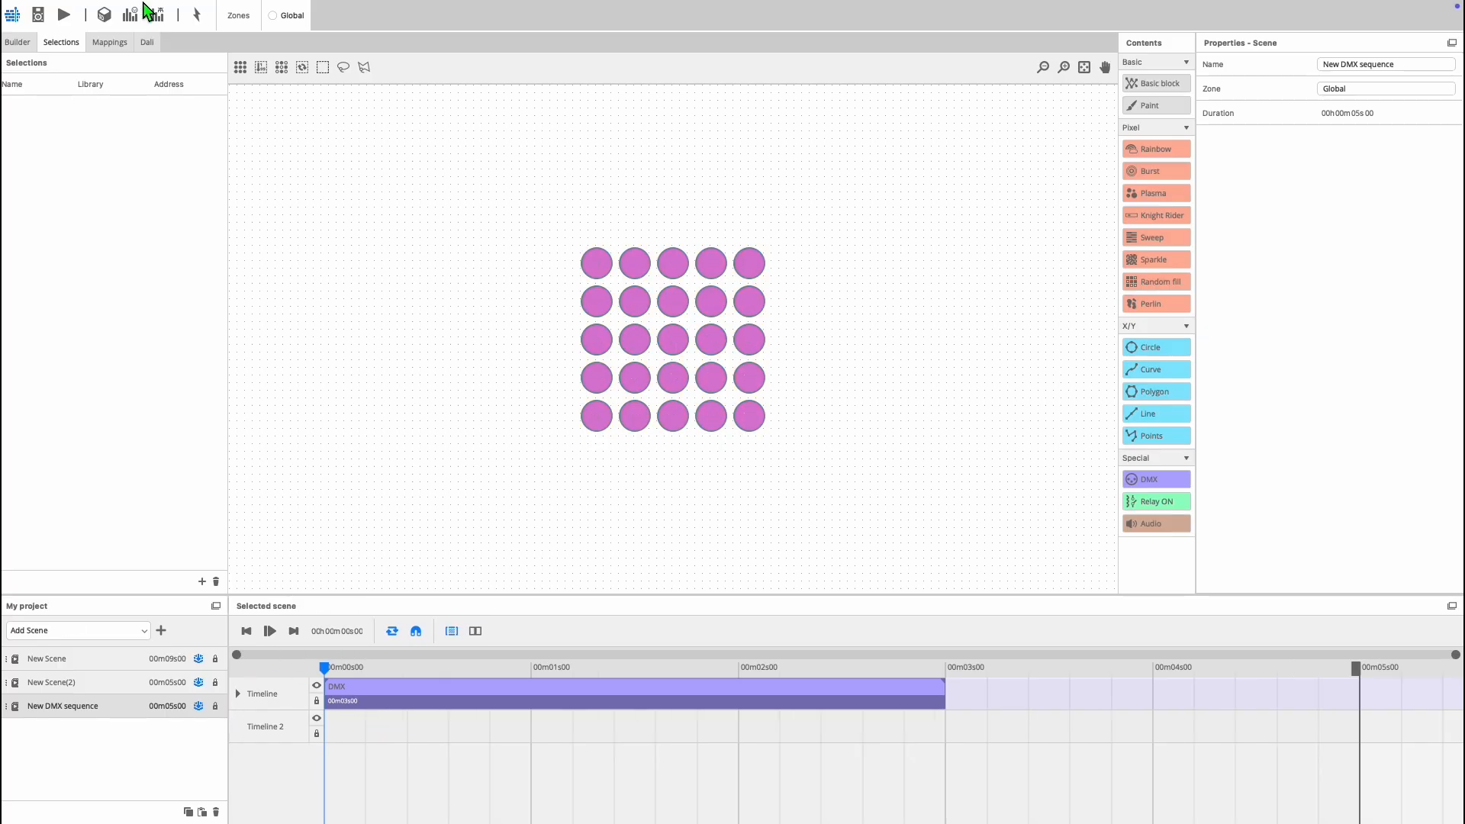
- Load the ESA2 project file through File > Open, bringing in the Uni 2 scene
click(106, 9)
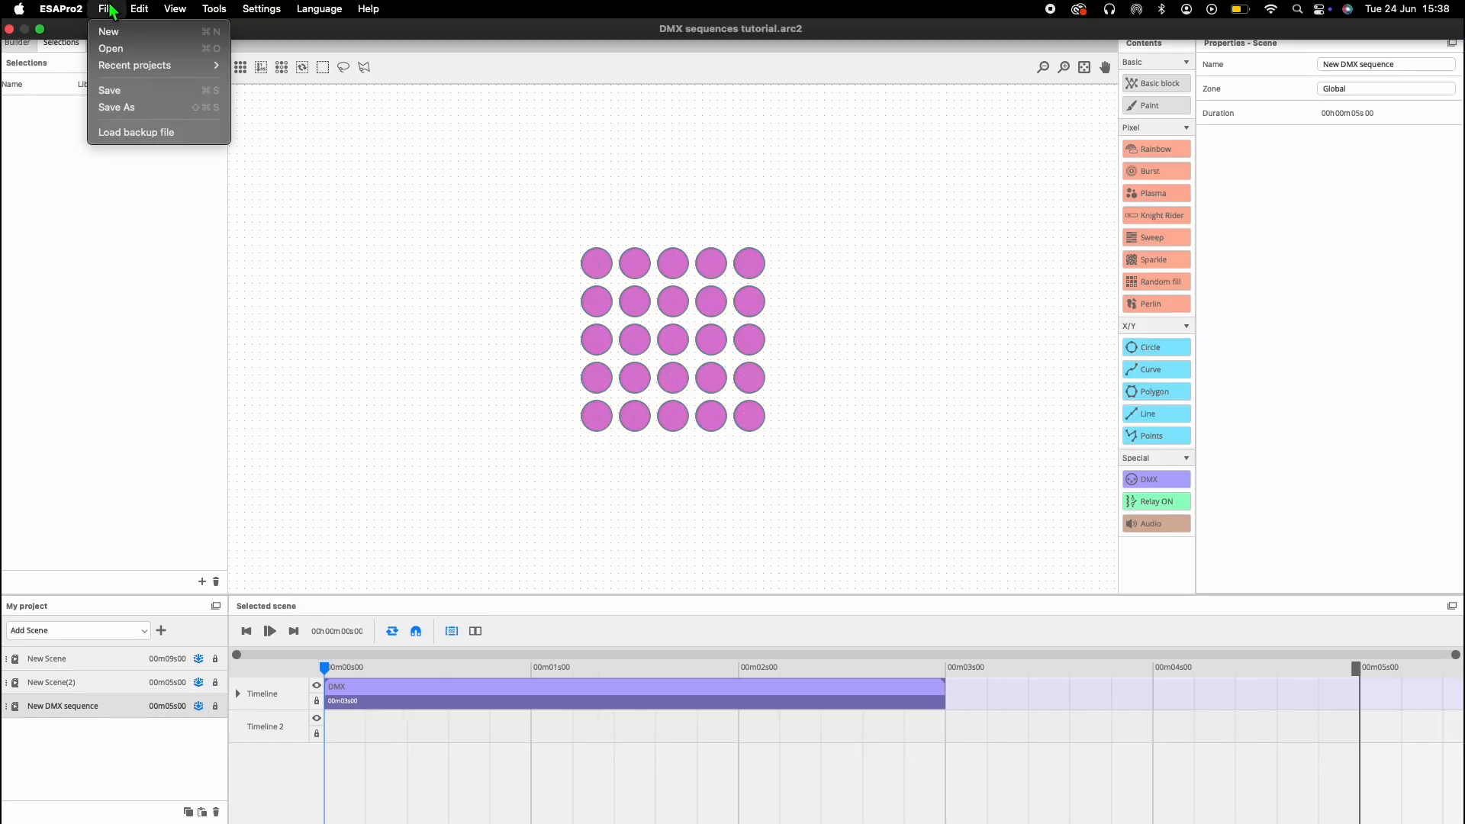
mouse_move(110, 47)
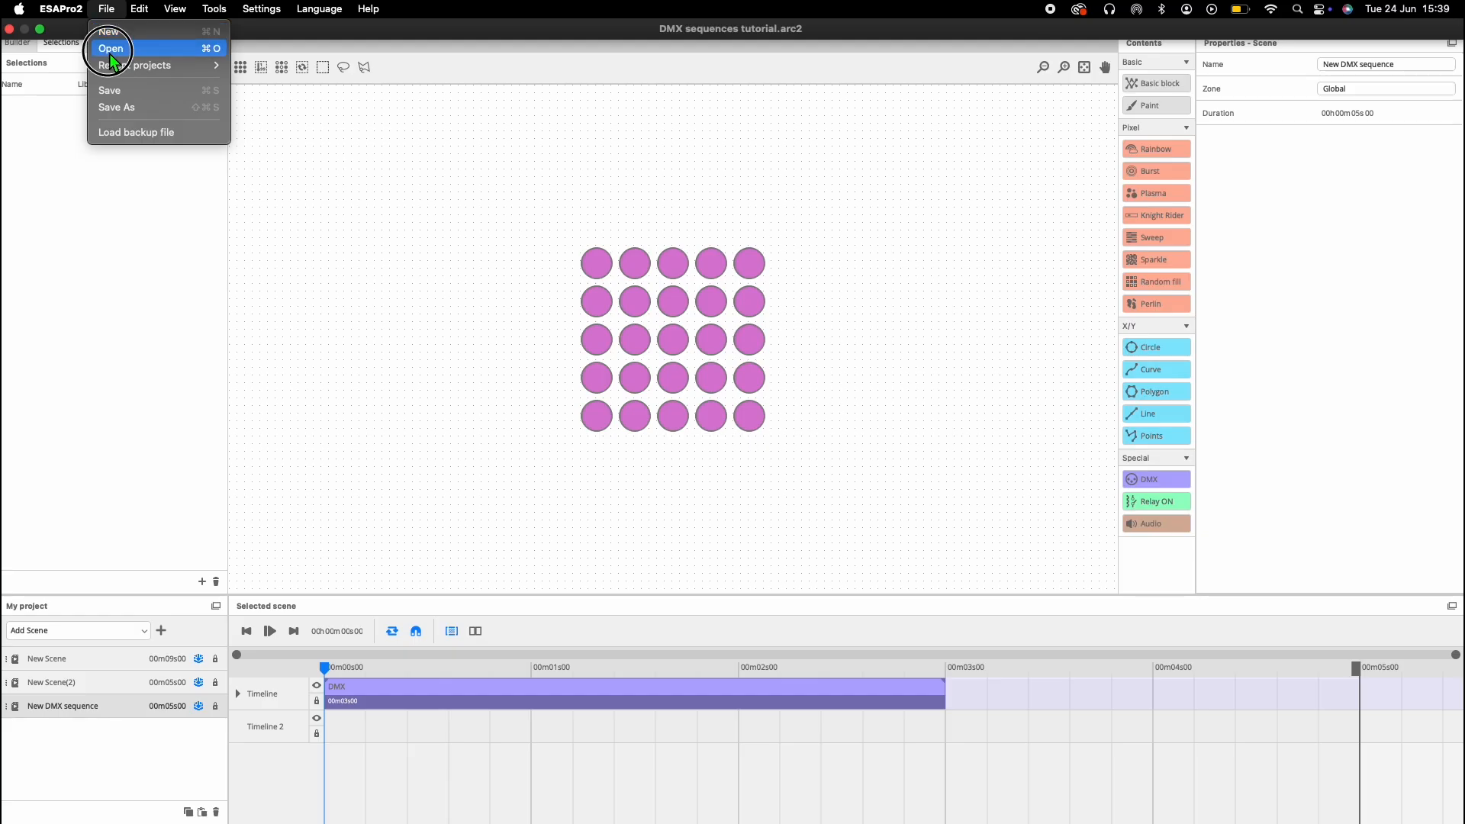
click(110, 48)
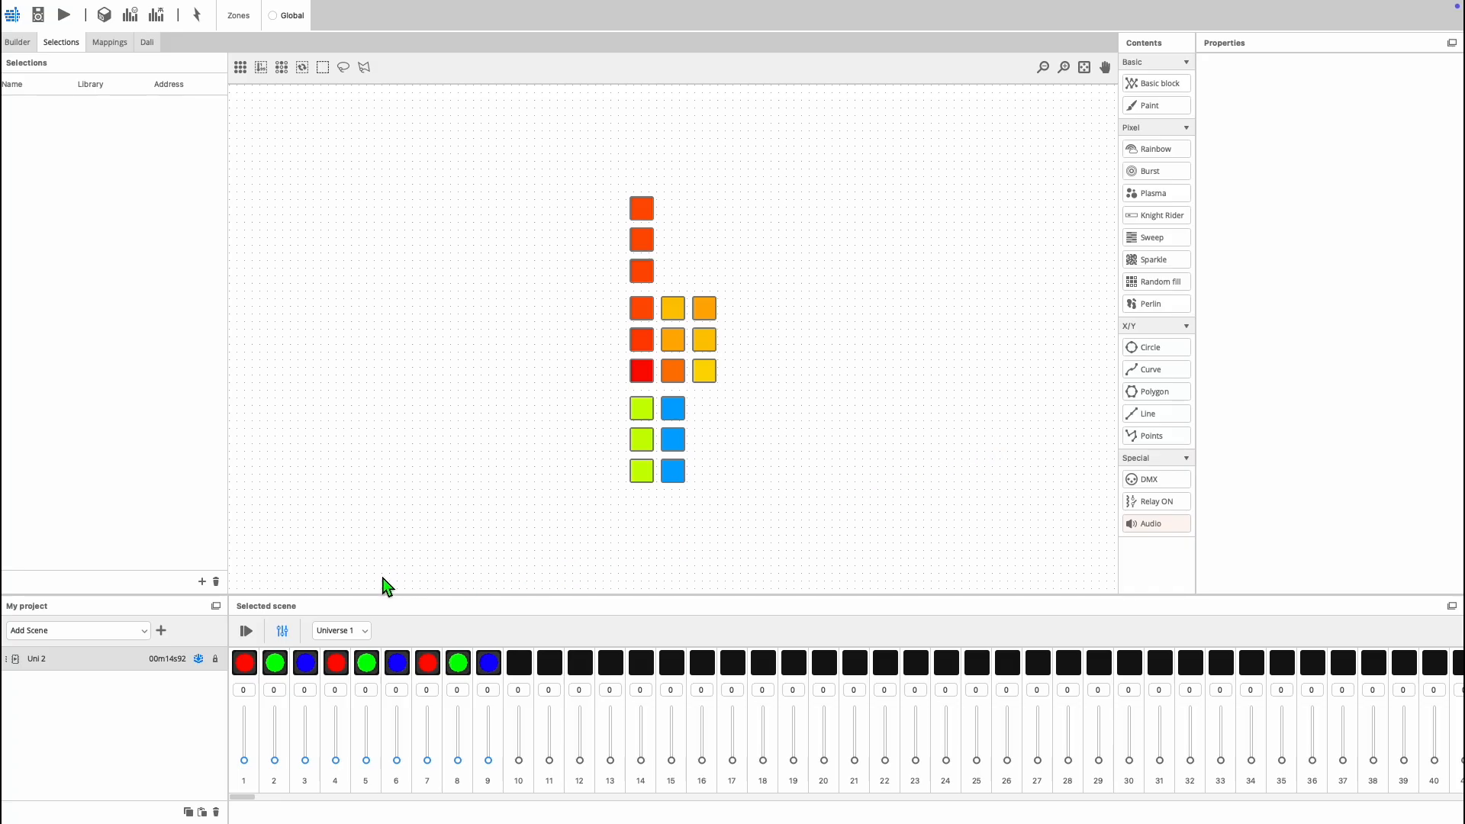
mouse_move(66, 681)
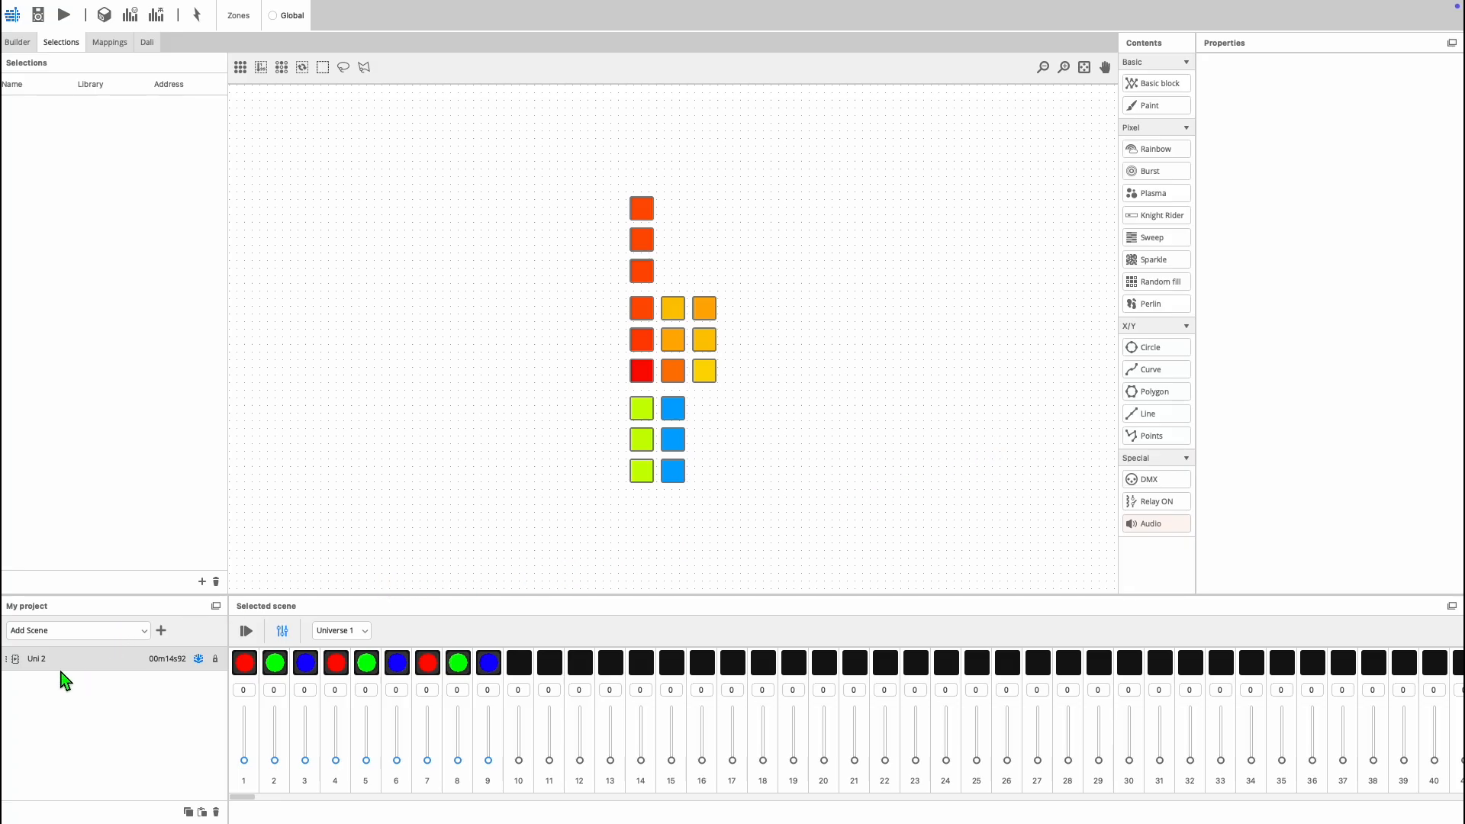
mouse_move(170, 676)
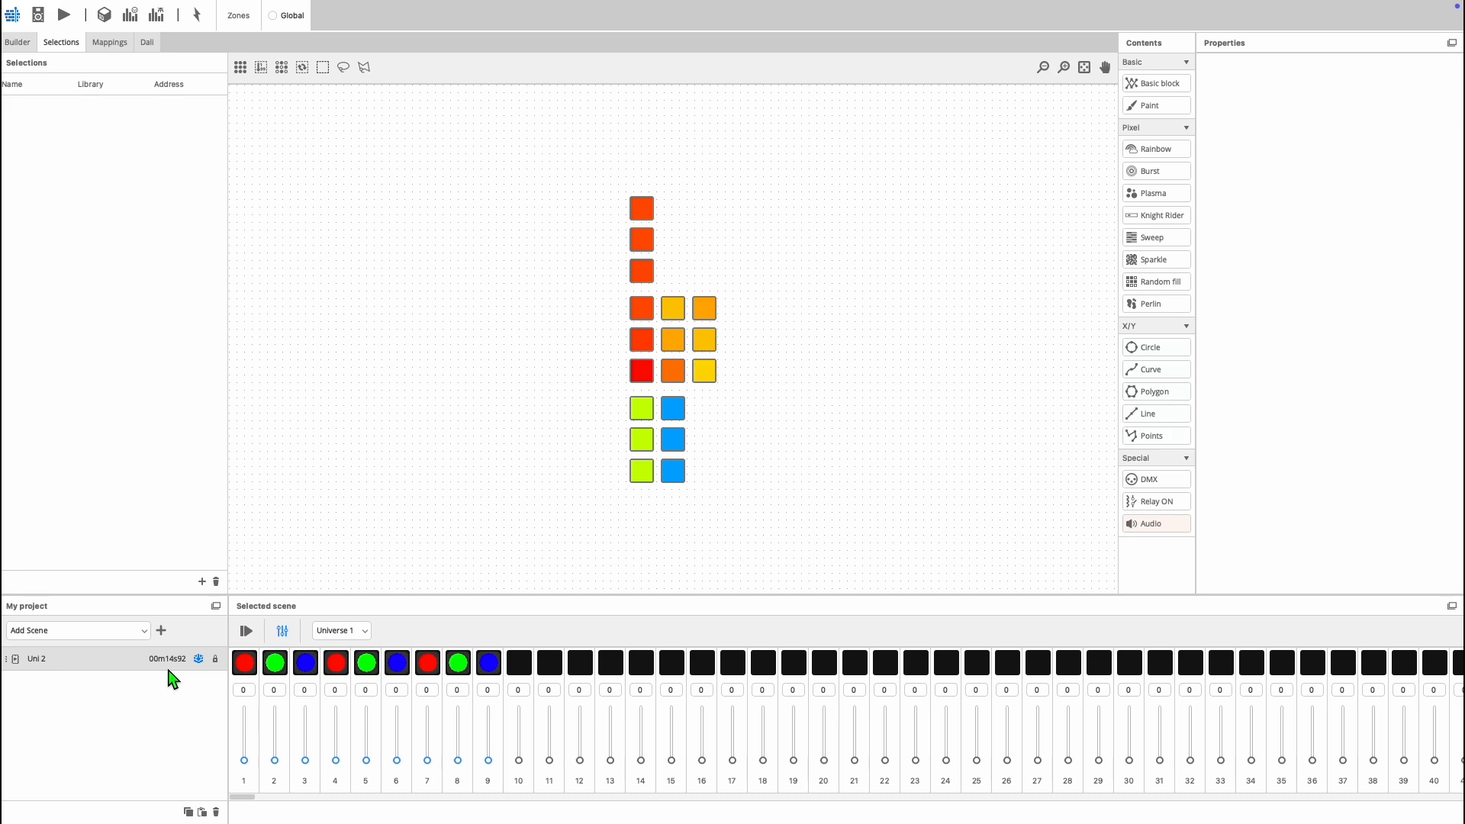